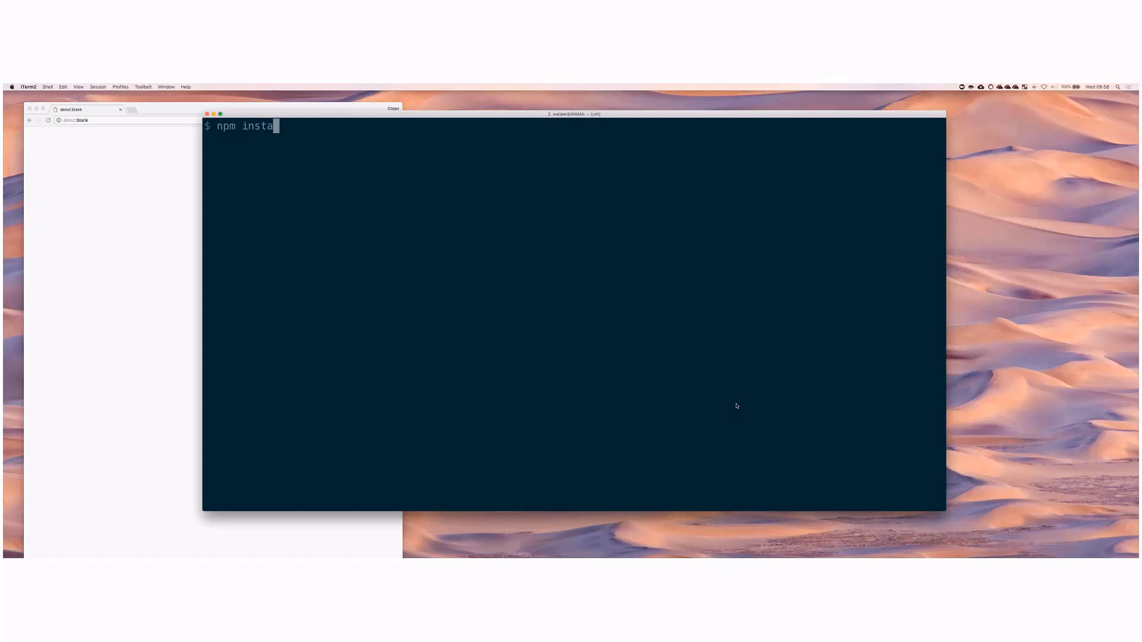
text(ll --global)
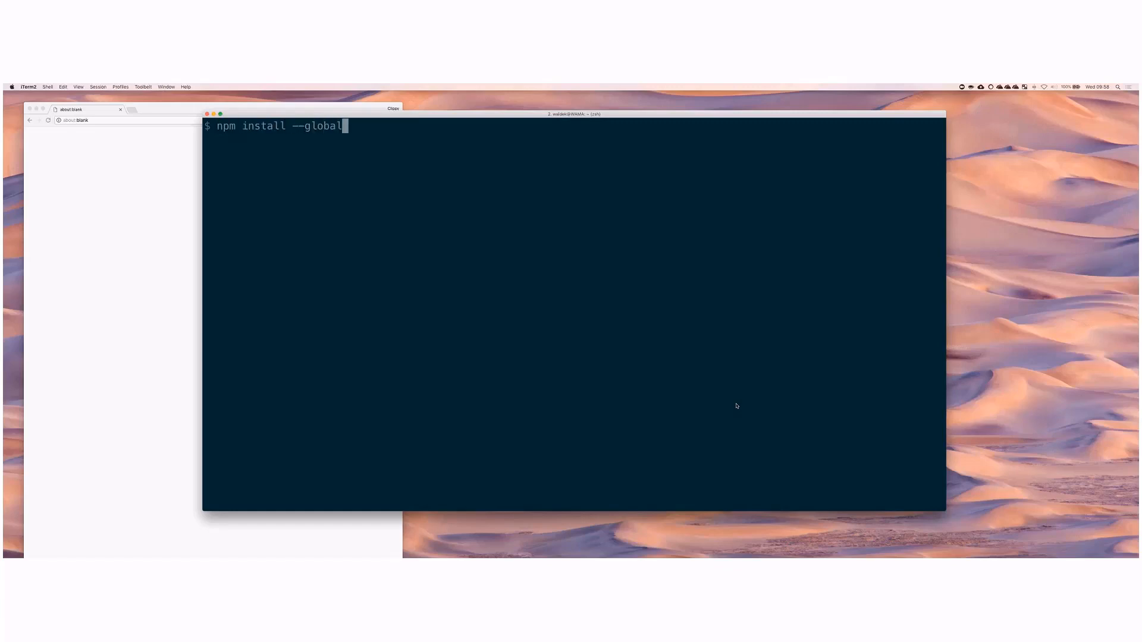
text(@pnp/office365-)
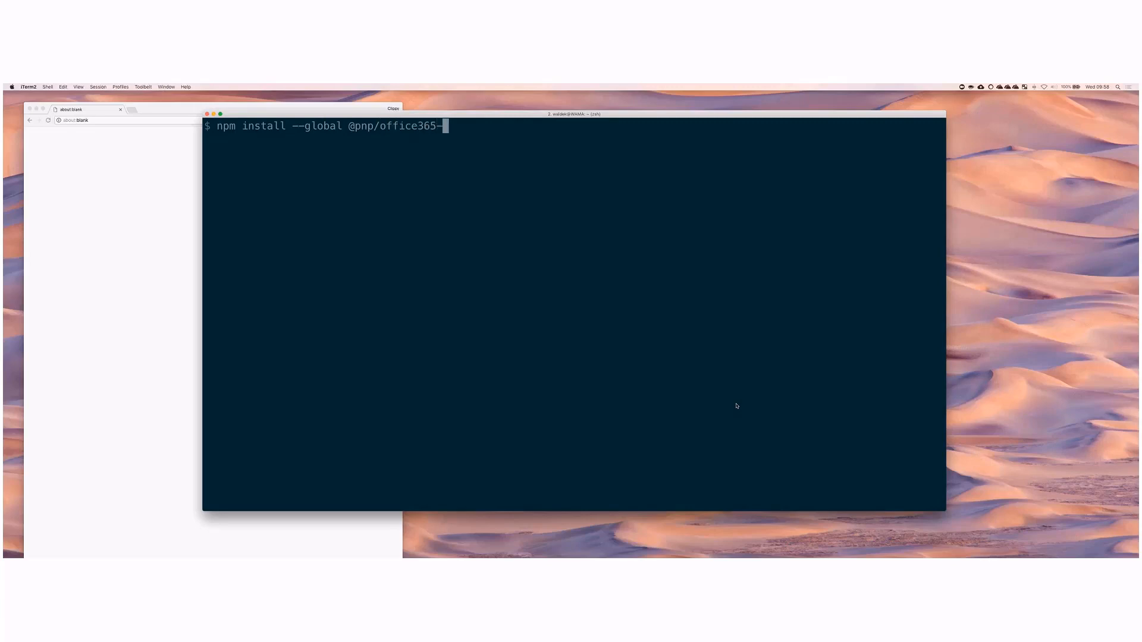
text(cli)
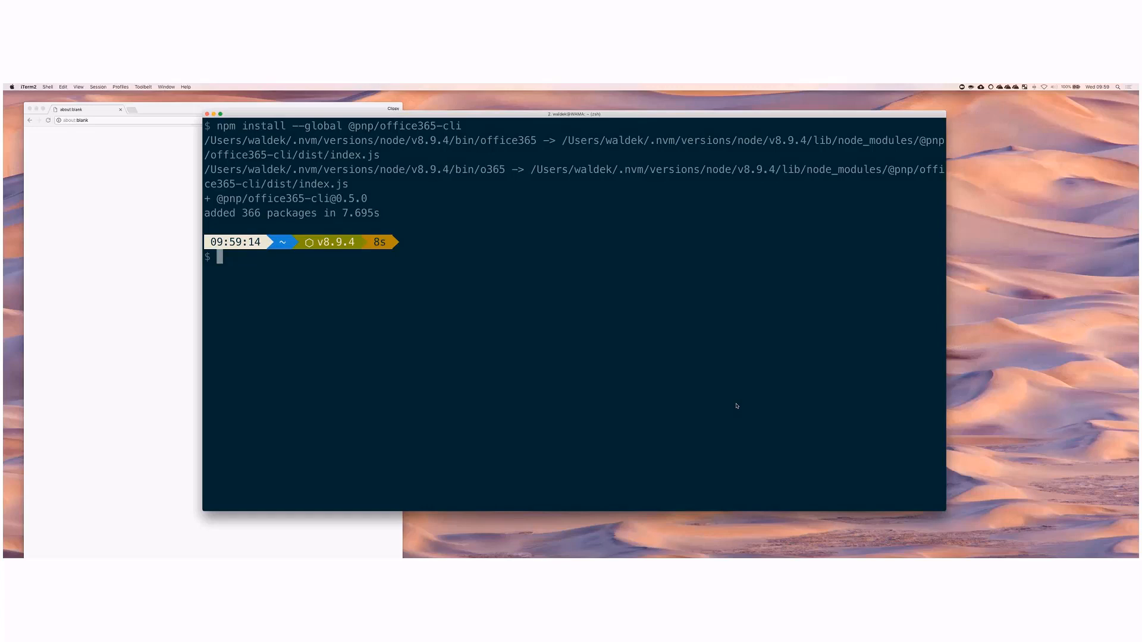
text(o365)
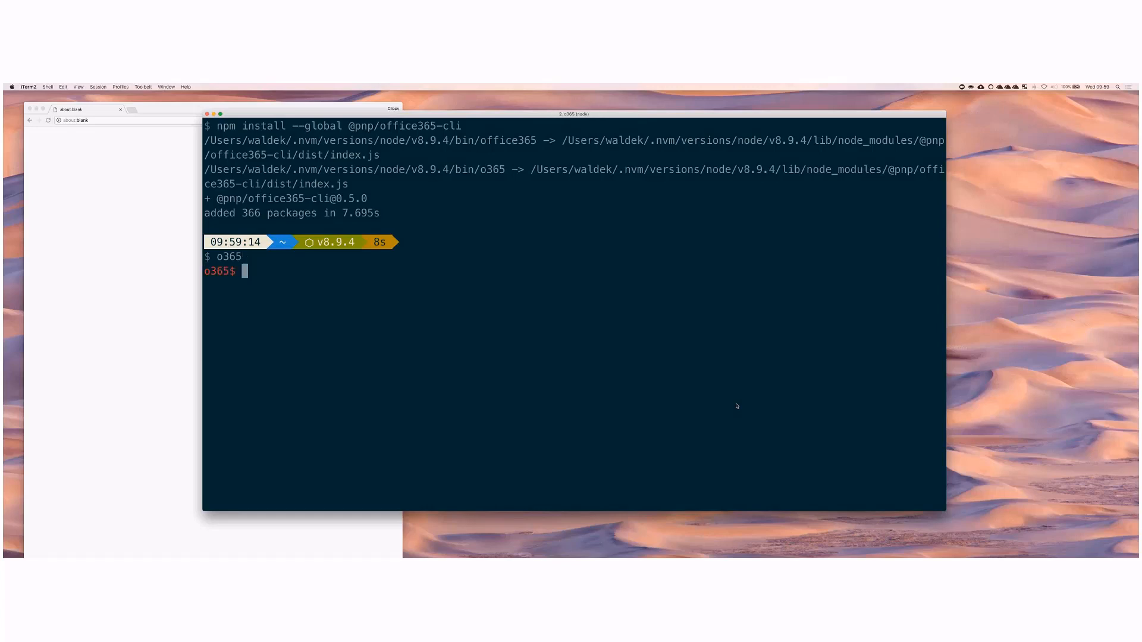
mouse_move(343, 304)
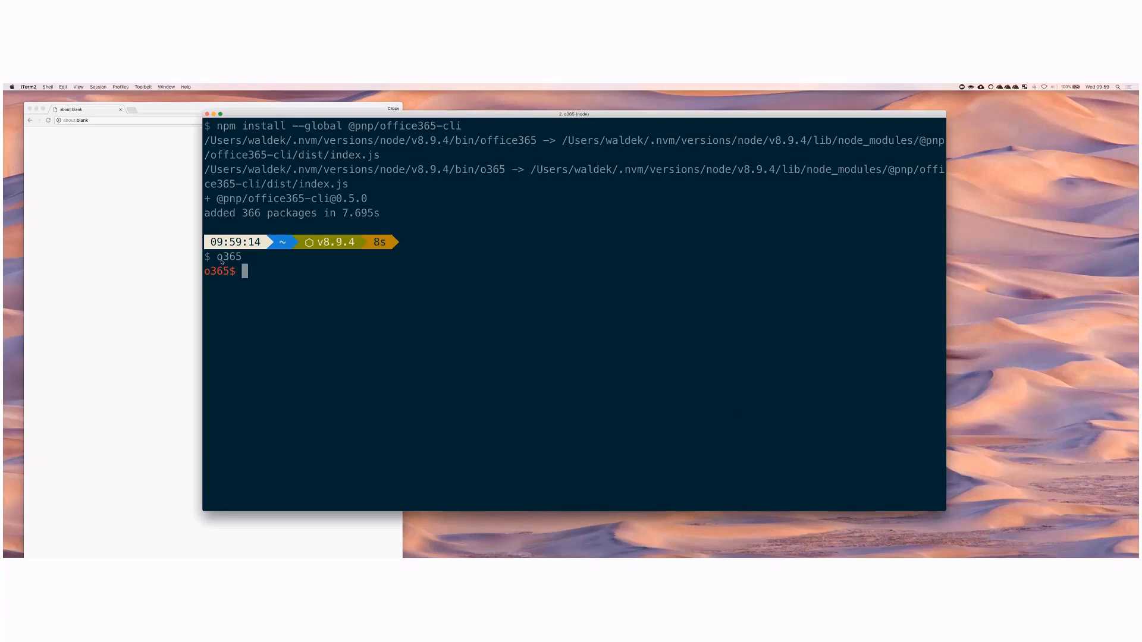
mouse_move(234, 291)
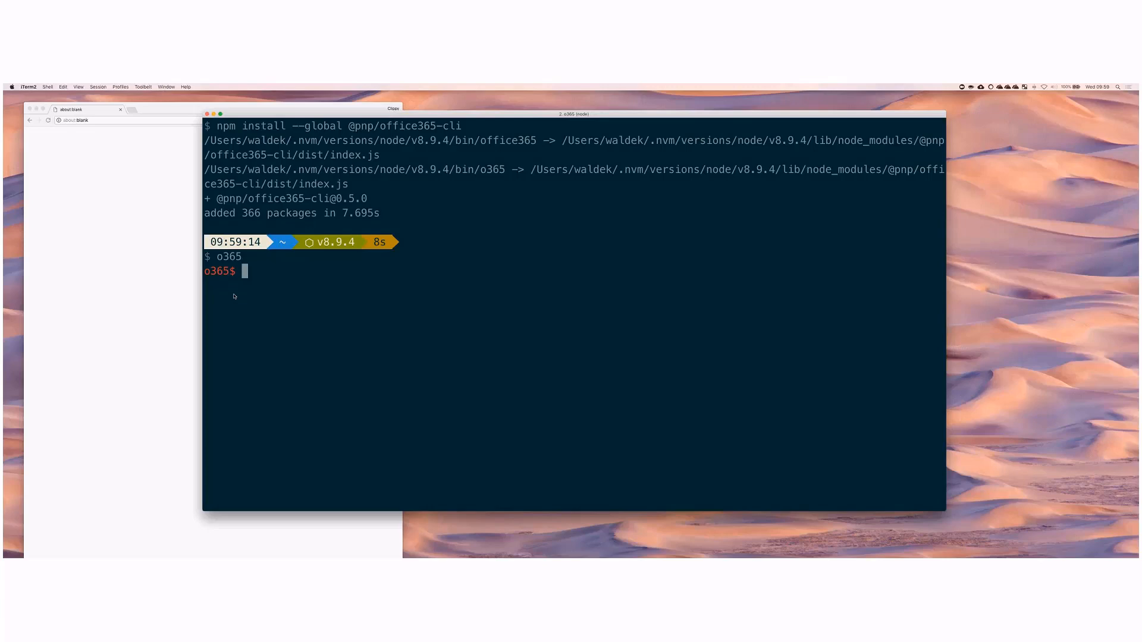
Run spo in the o365 shell to list SharePoint Online commands, then enter spo cdn.
text(spo)
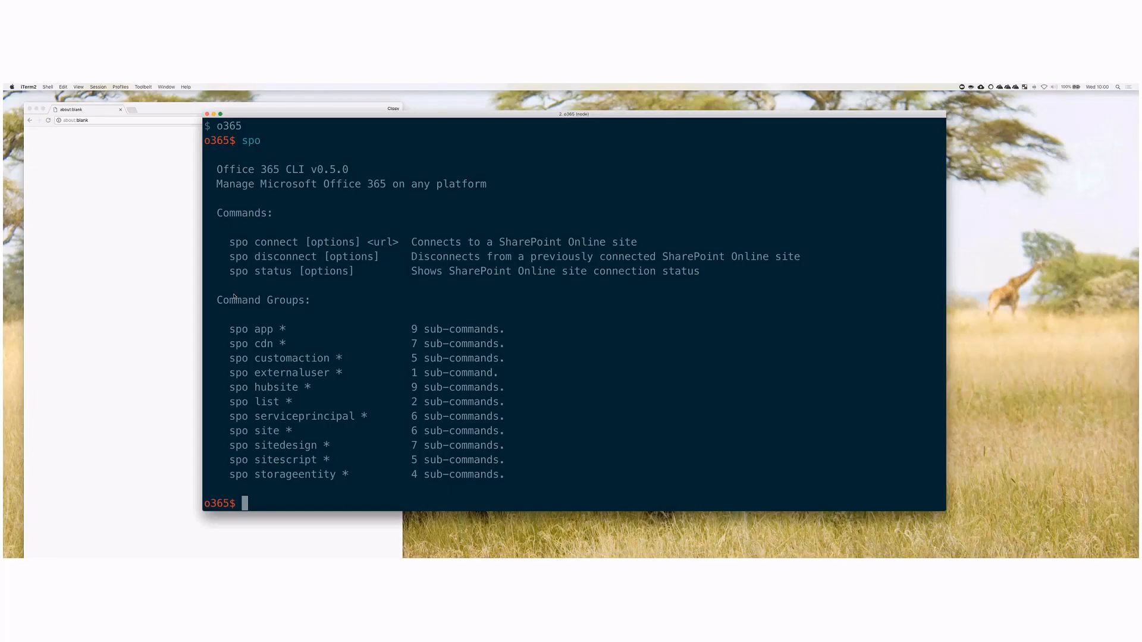
text(spo cdn)
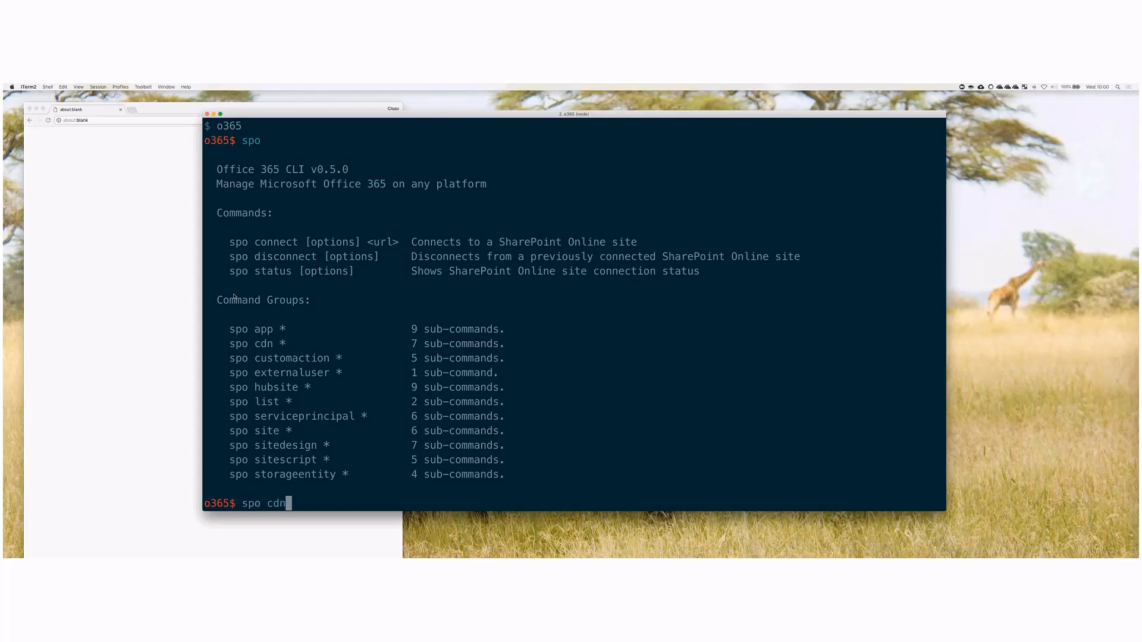
List the spo cdn commands, then exit the o365 interactive shell.
key(Enter)
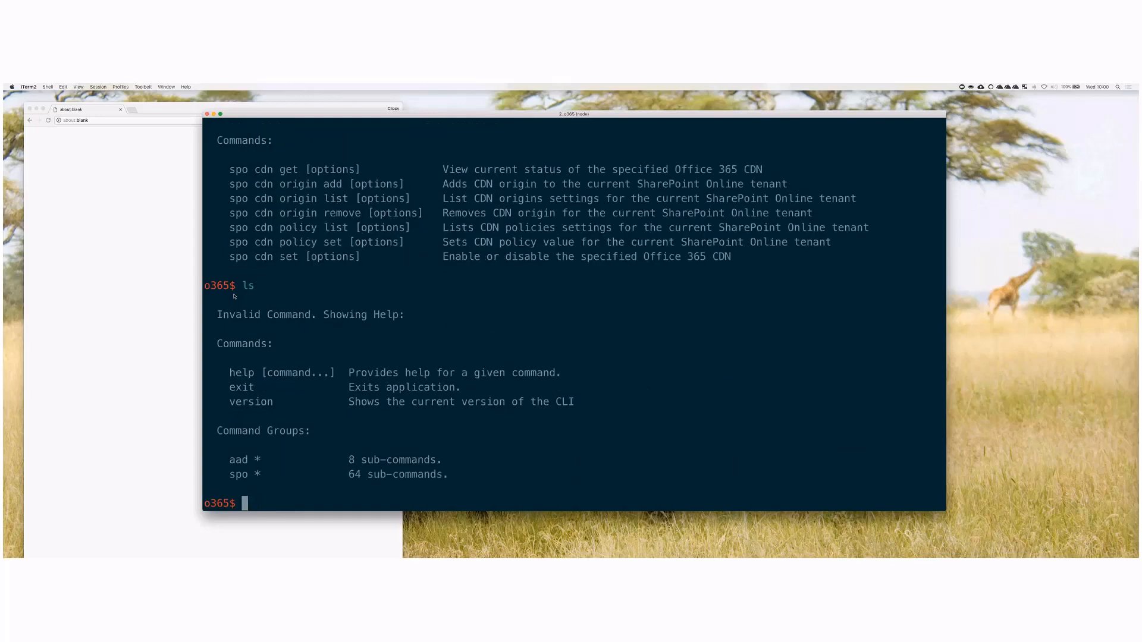
text(exit)
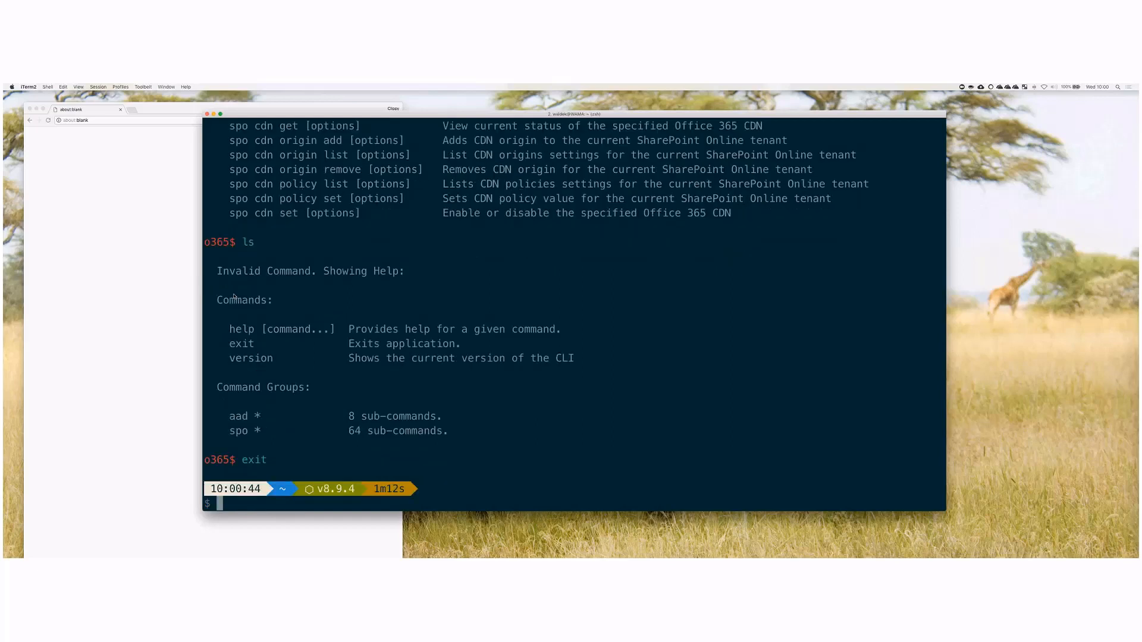
Run o365, o365 spo and o365 spo cdn from the regular shell prompt.
text(o365)
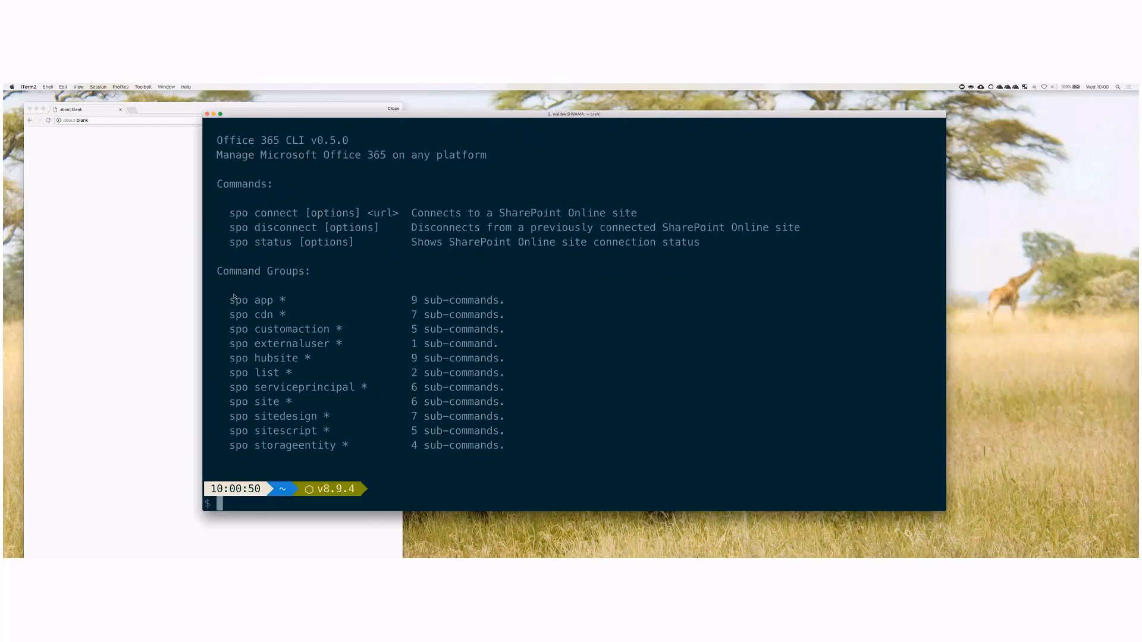
text(o365 spo)
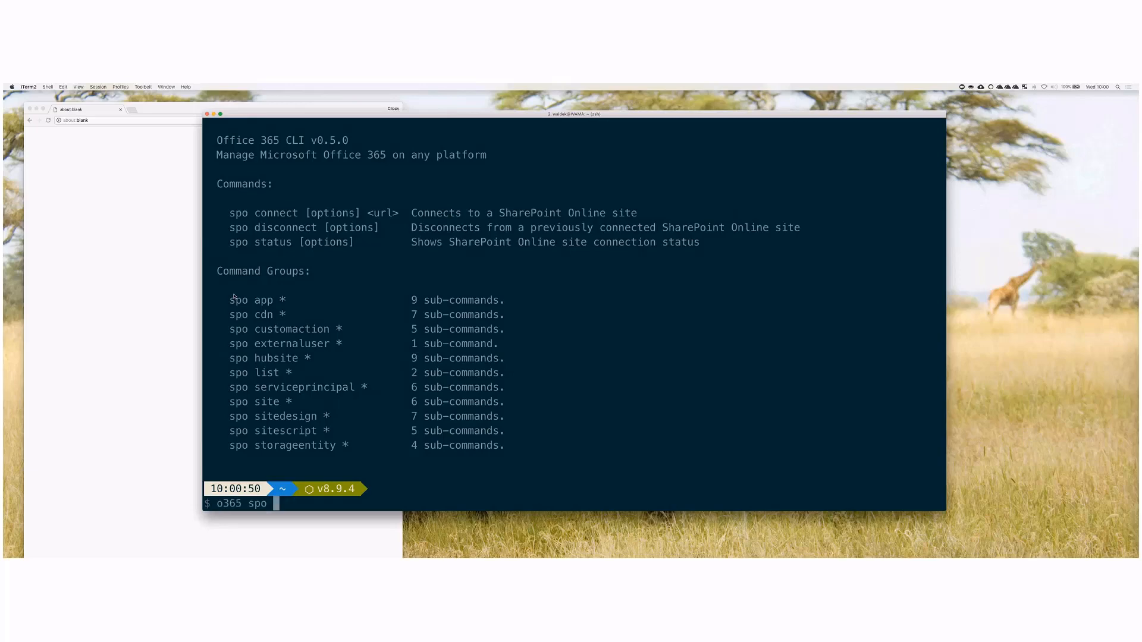
text(cdn)
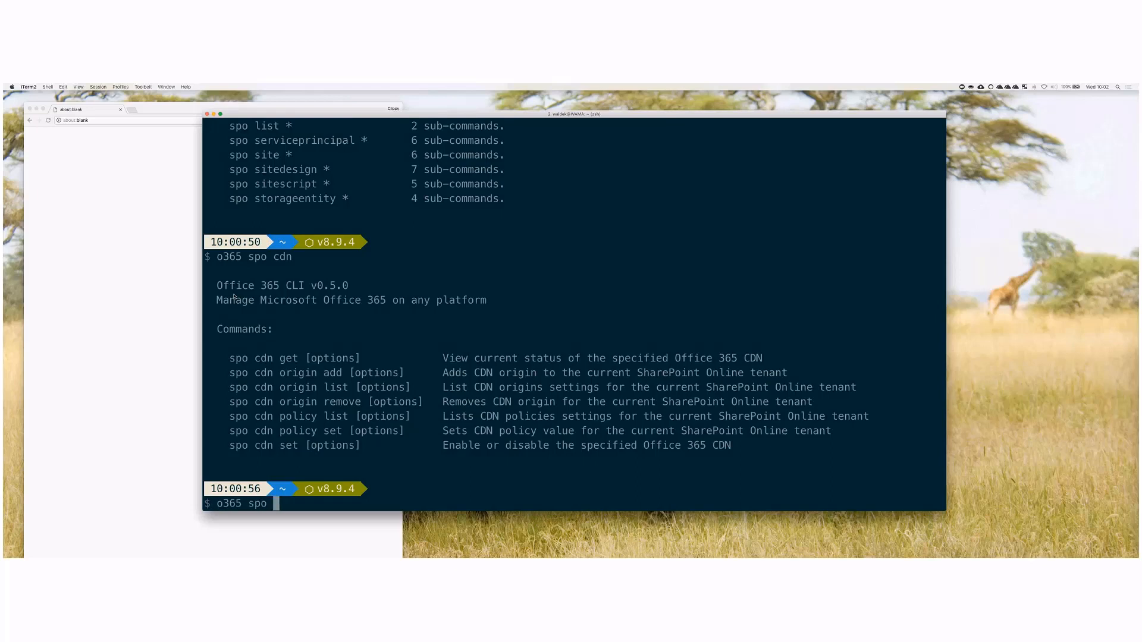
text(connect)
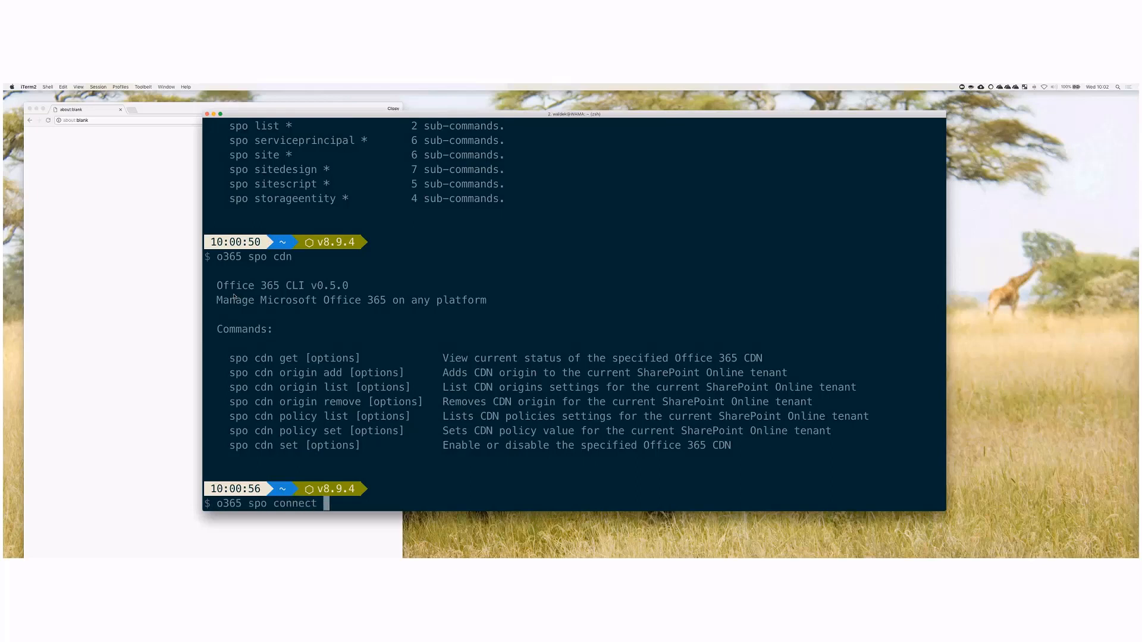
text(htt)
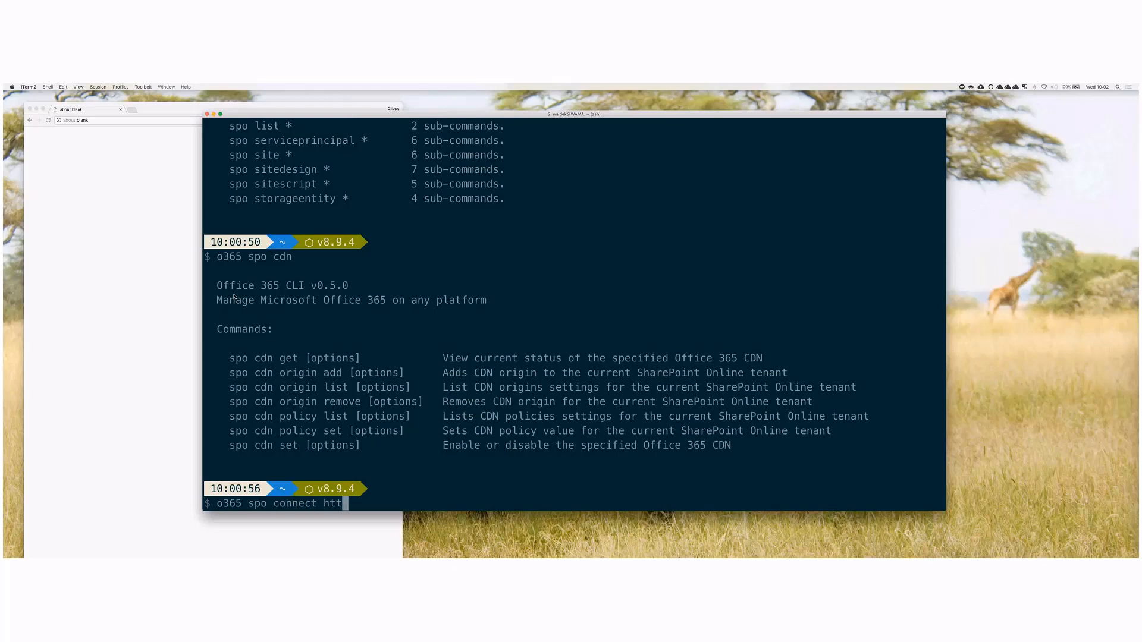
text(ps://)
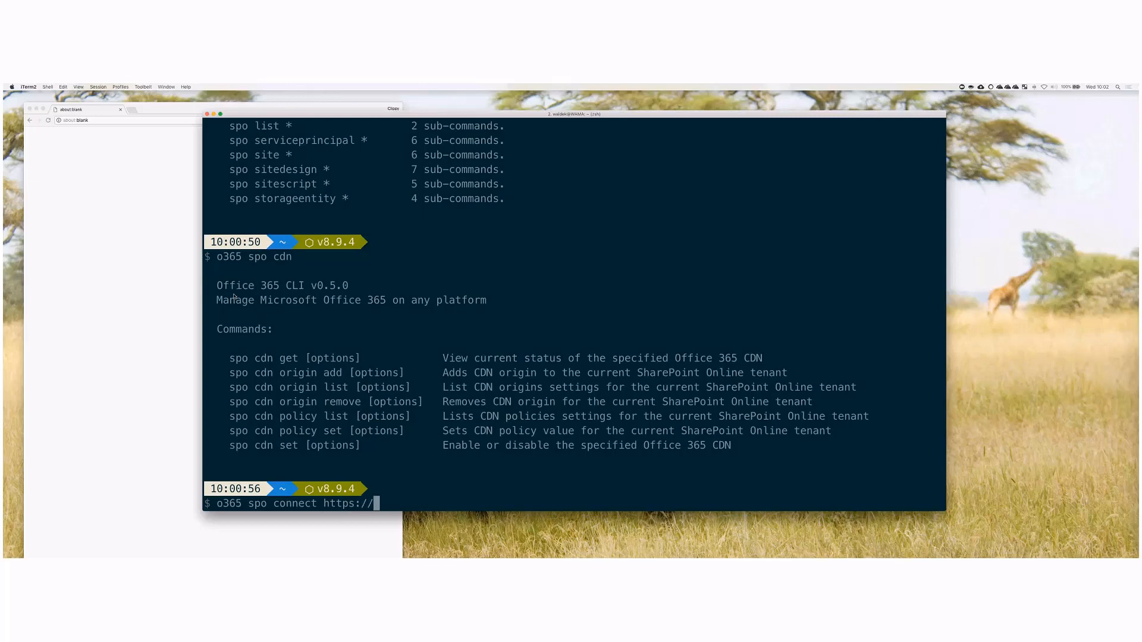
text(m3)
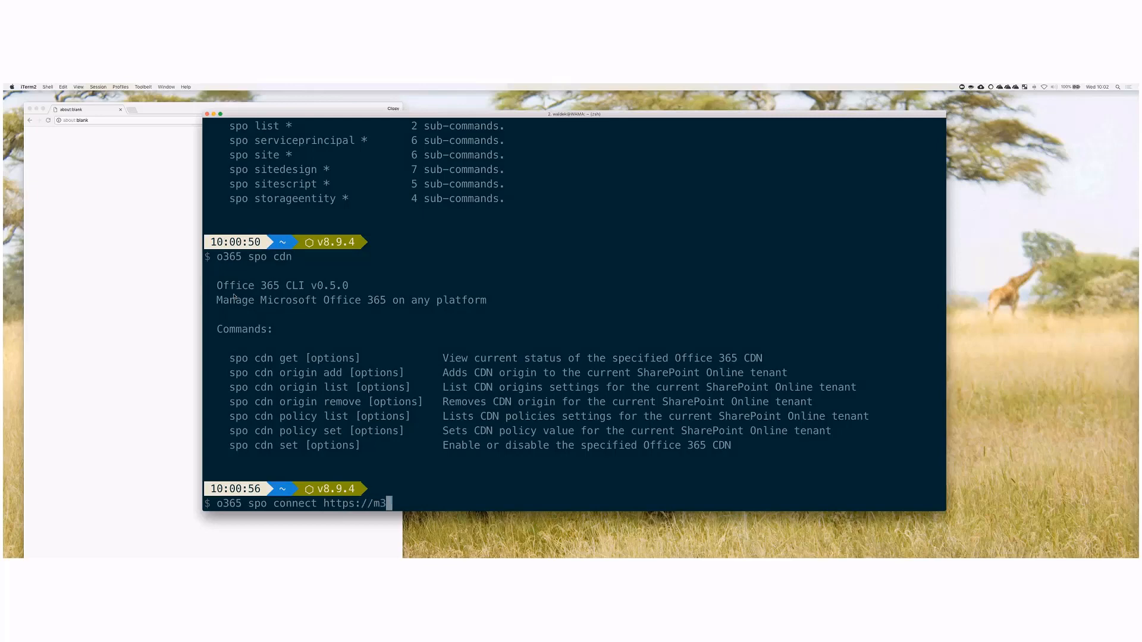
text(65x324)
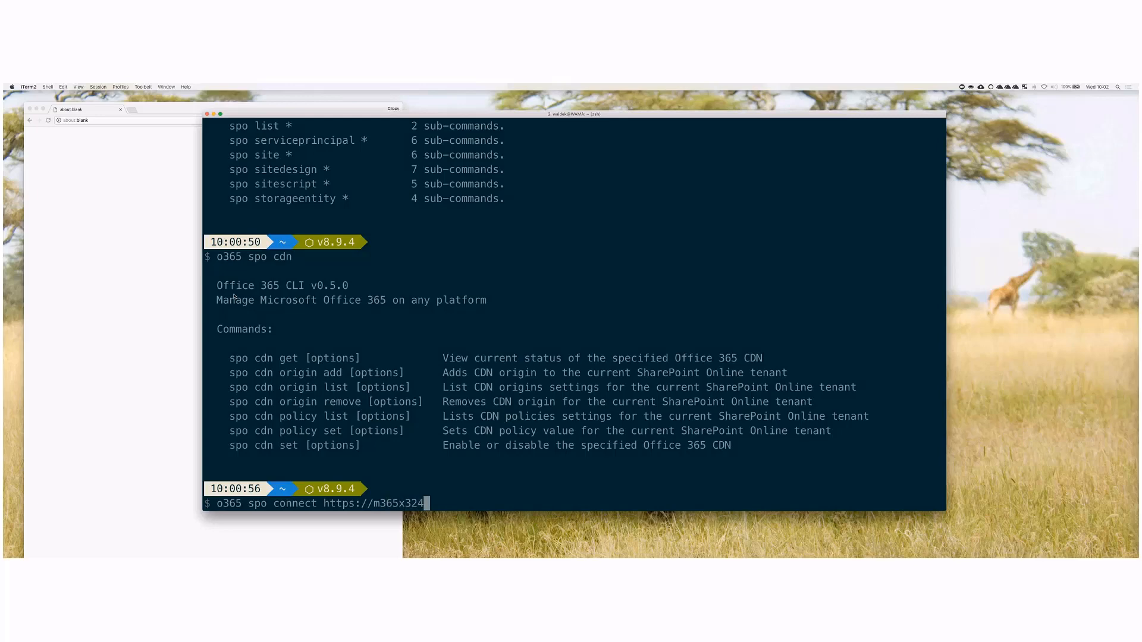
text(230.)
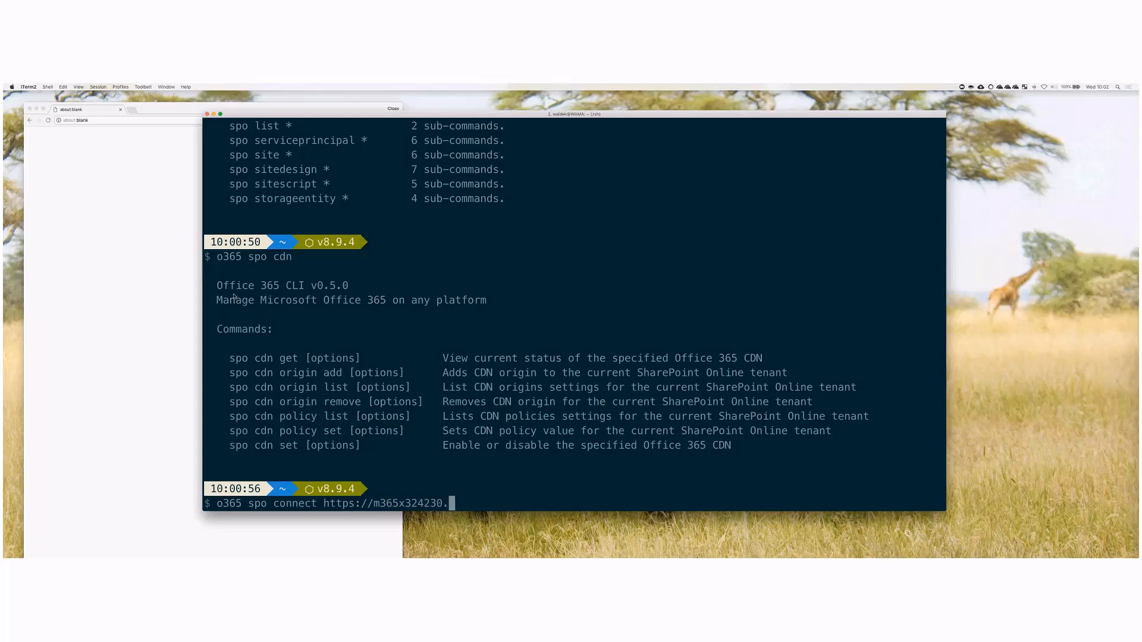
text(-admin.sharepoint.com)
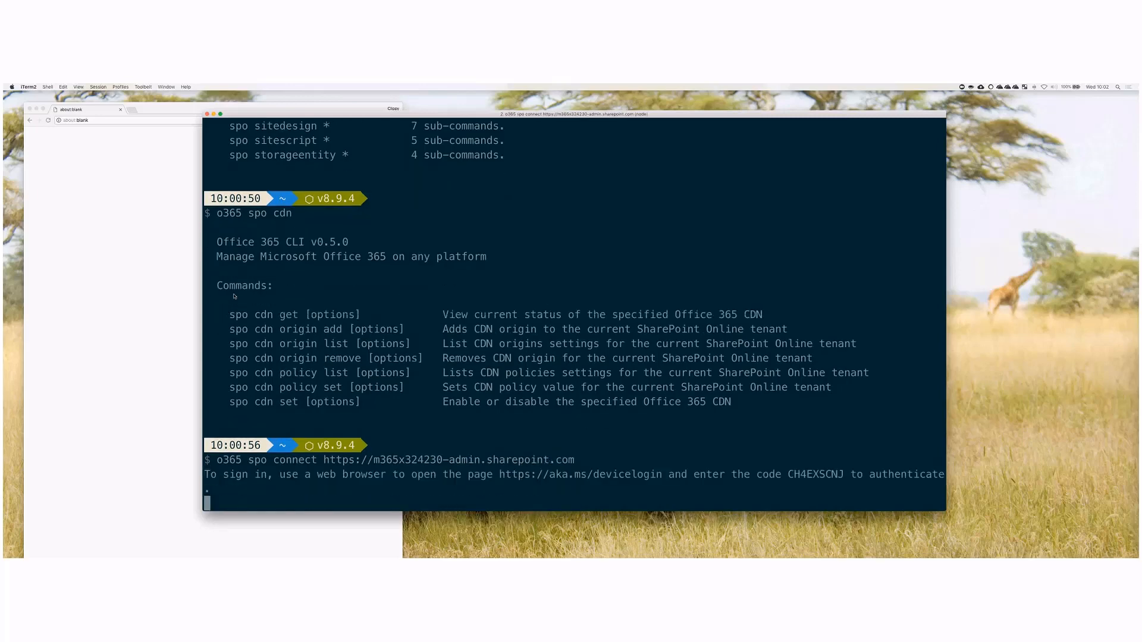
mouse_move(590, 477)
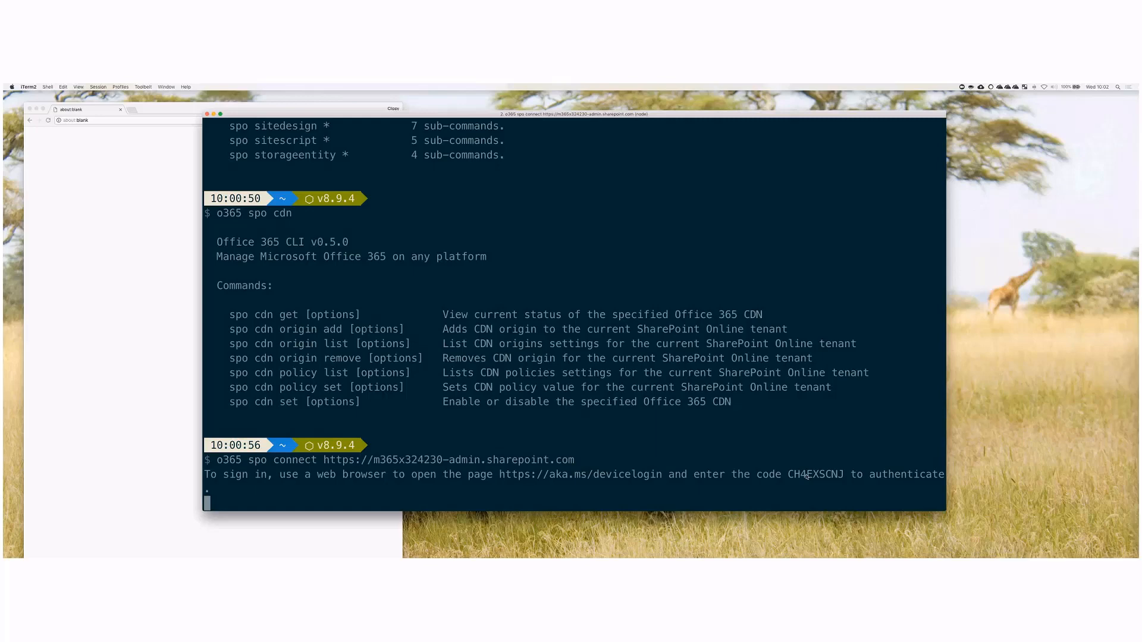
mouse_move(892, 490)
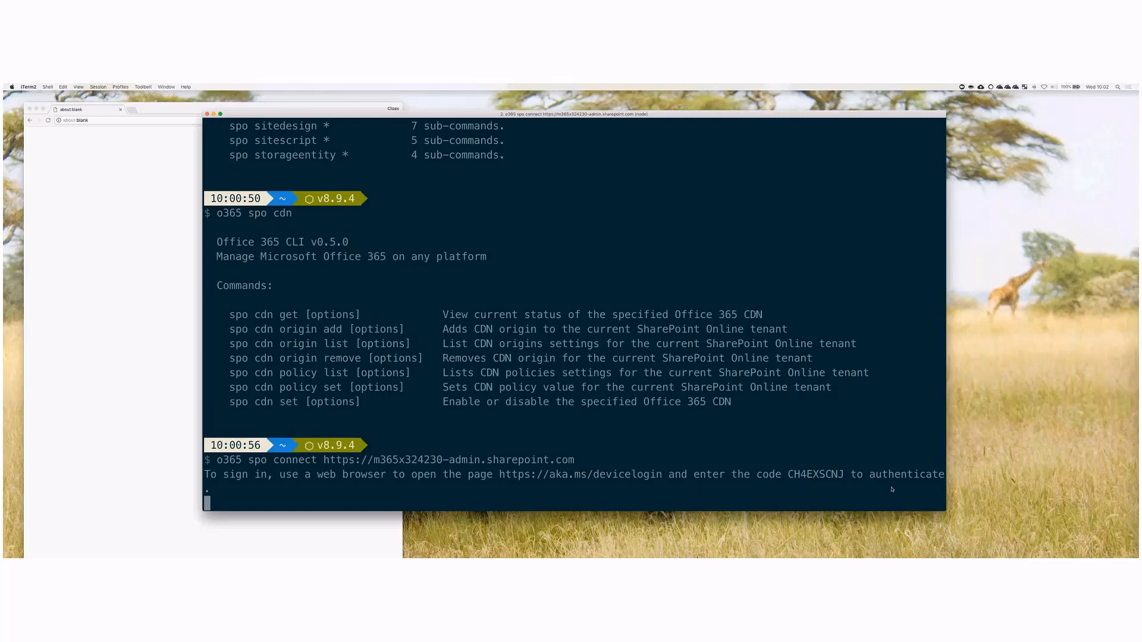
mouse_move(501, 477)
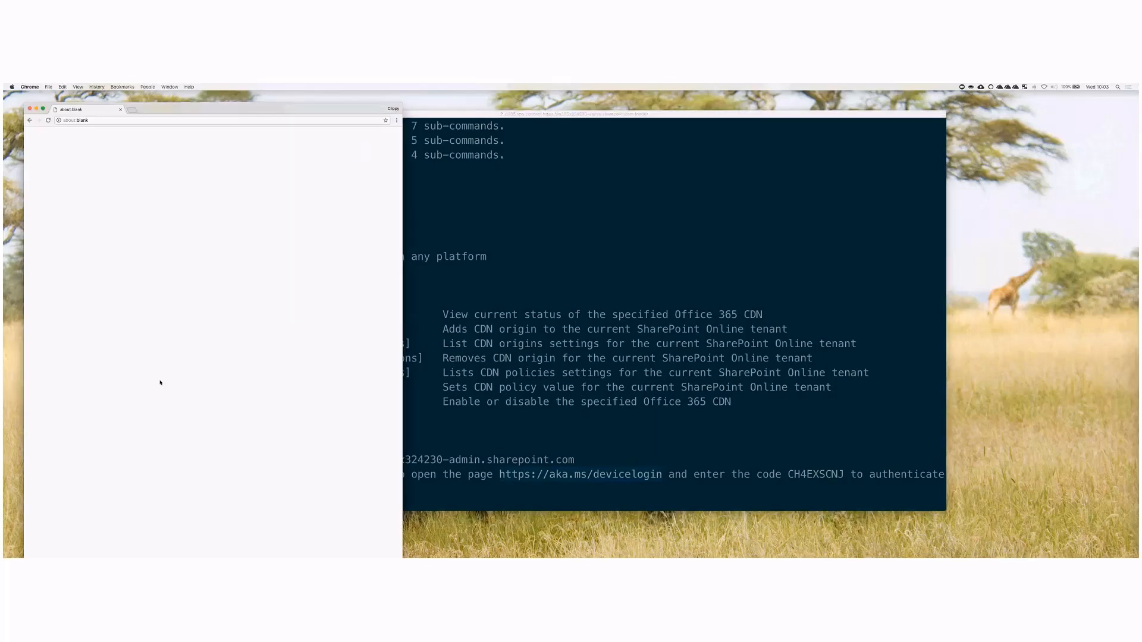
text(https://aka.ms/devicelogin)
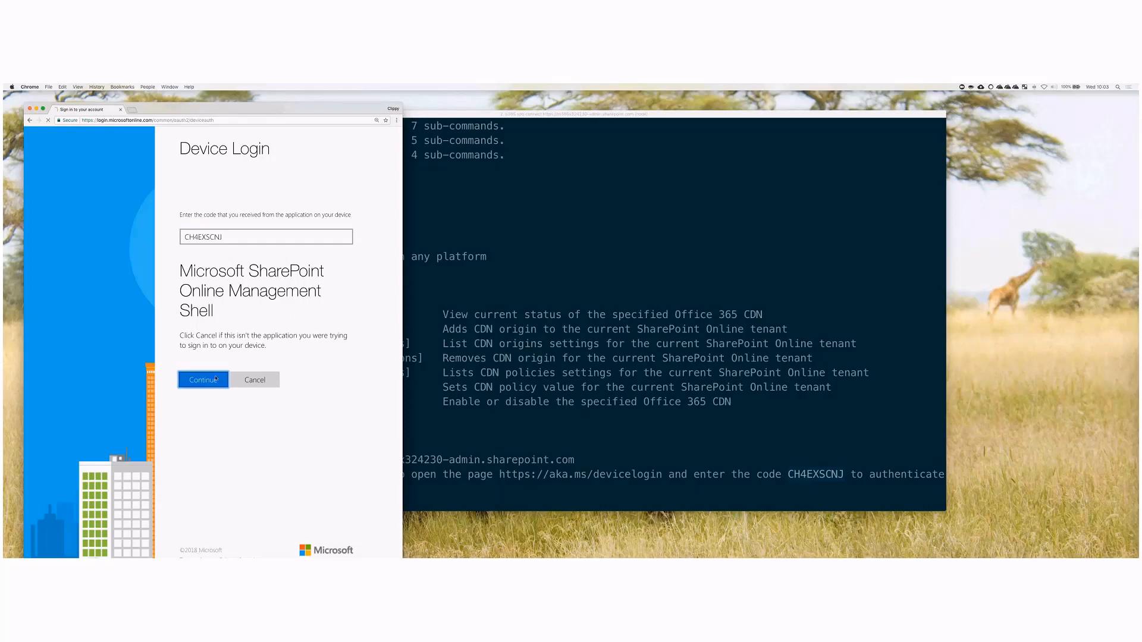
click(203, 379)
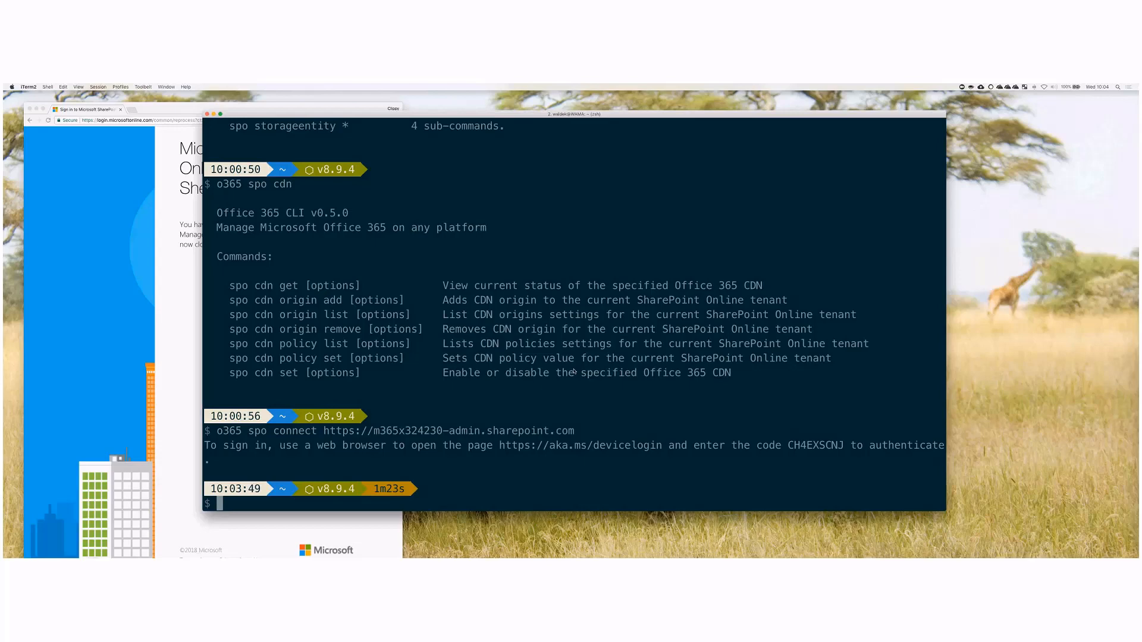
Check Public CDN status with o365 spo cdn get and its --verbose variant.
text(o365 spo)
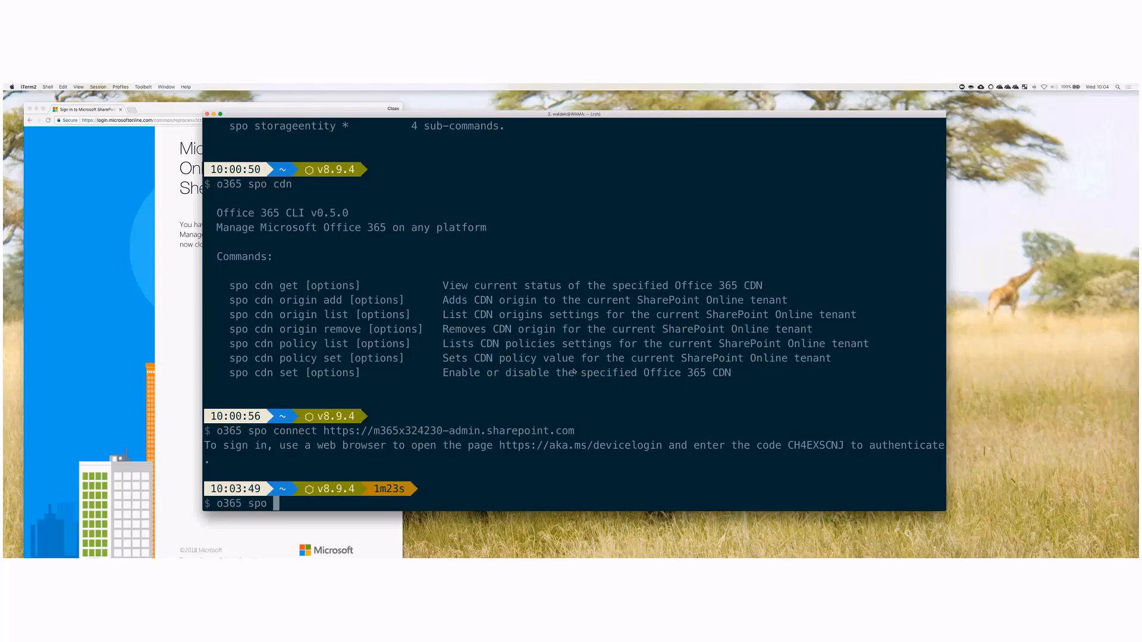
text(cdn get)
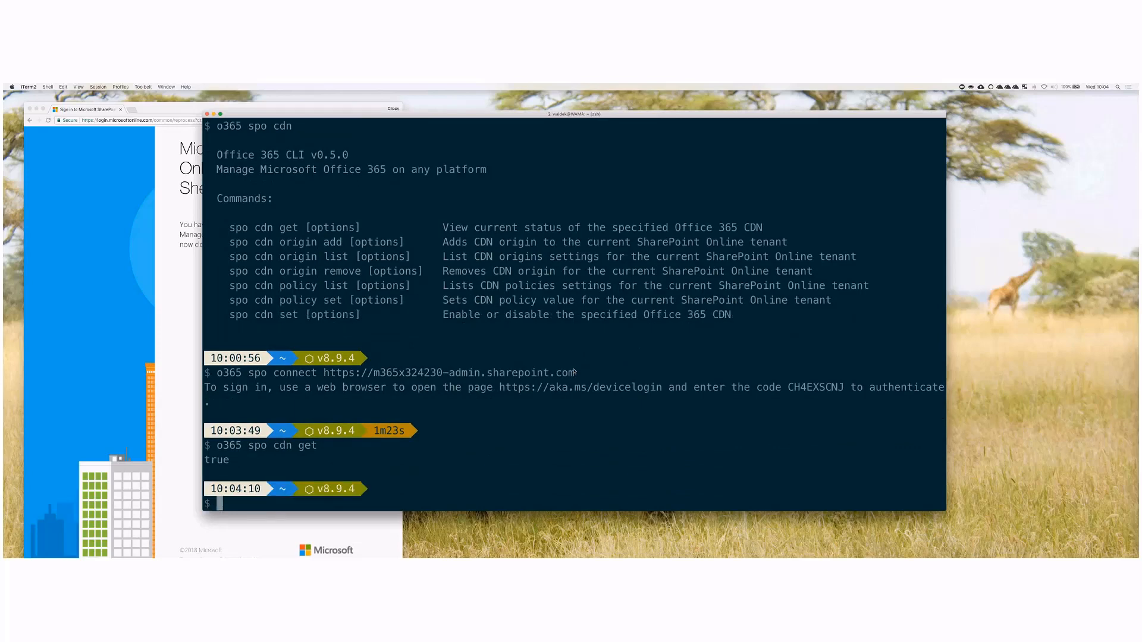
text(o365 spo cdn get --verbose)
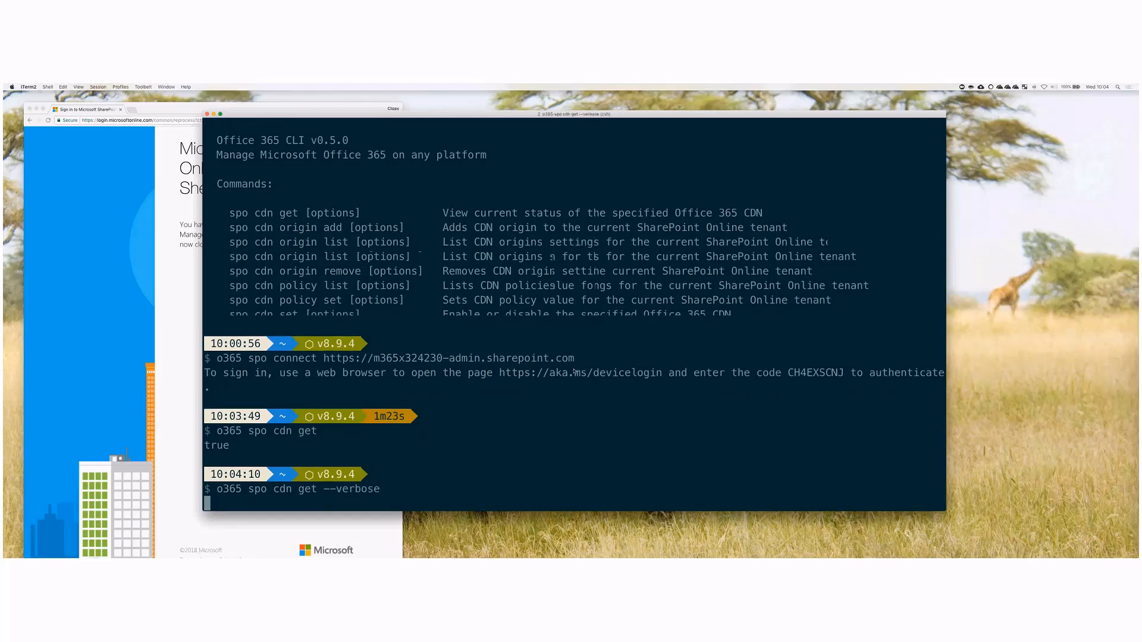
key(enter)
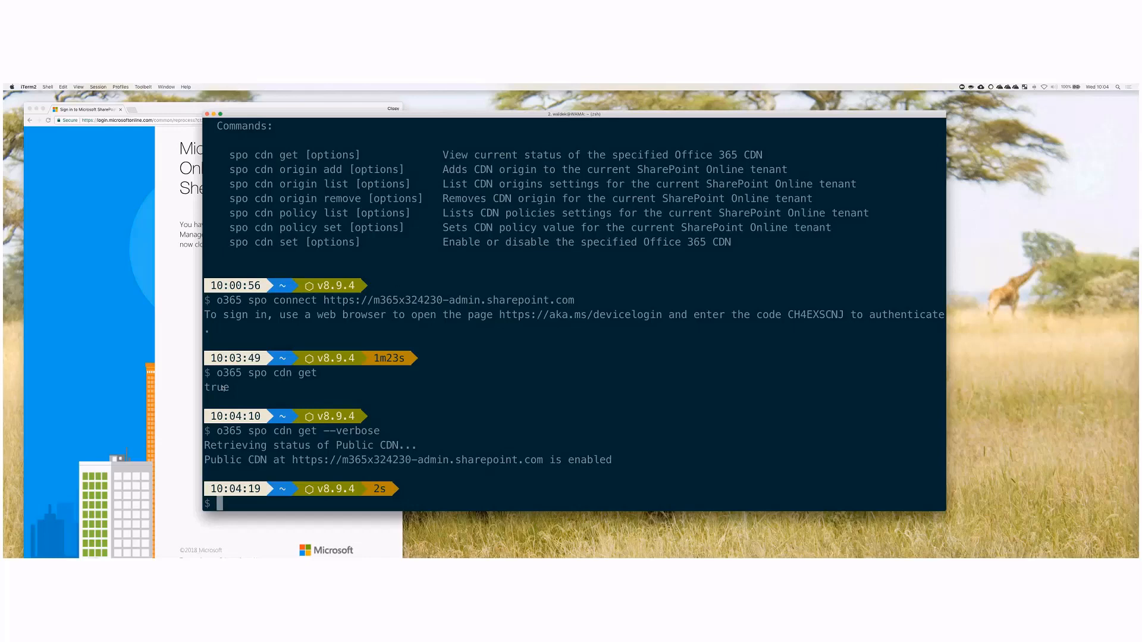
mouse_move(172, 399)
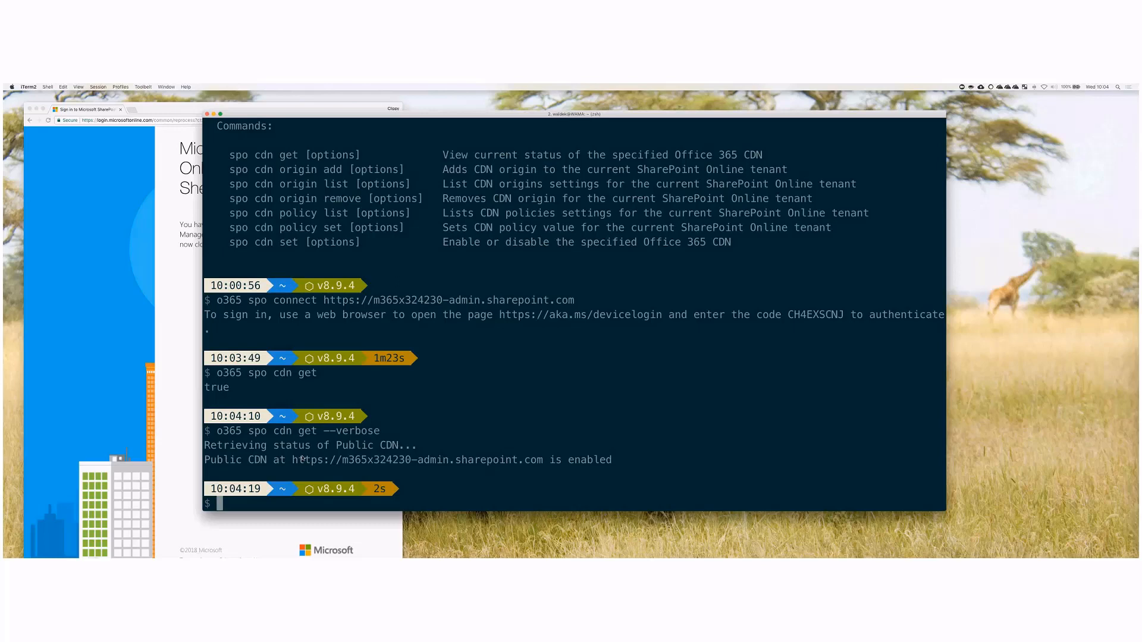
text(o365 spo cdn get --verbose)
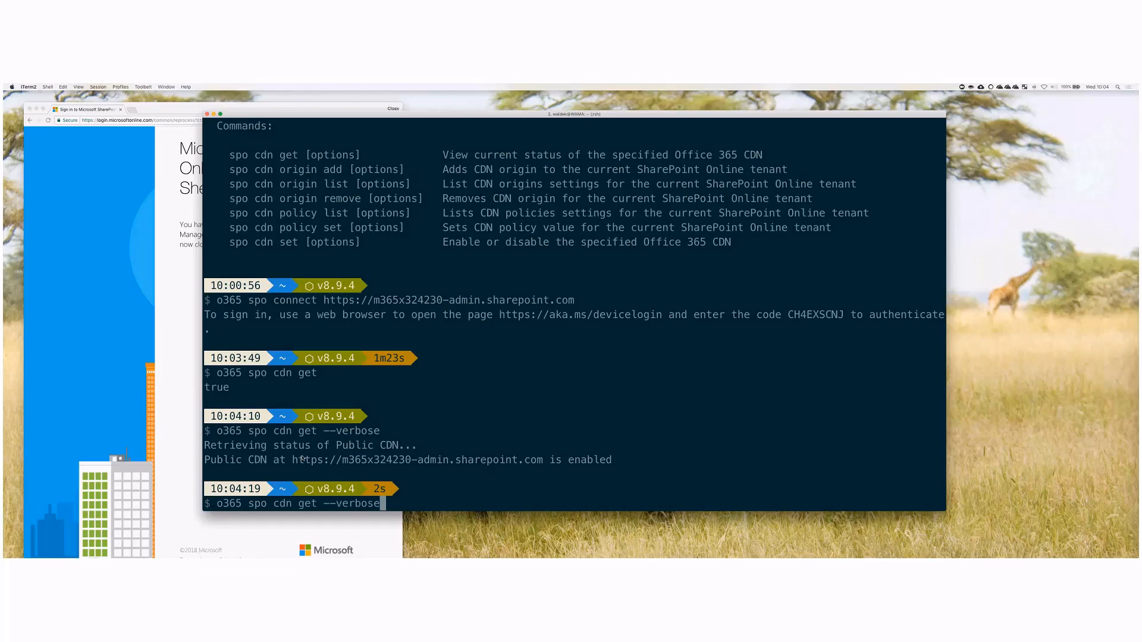
Show help for spo cdn get and scroll through its options, remarks and examples.
key(BackSpace)
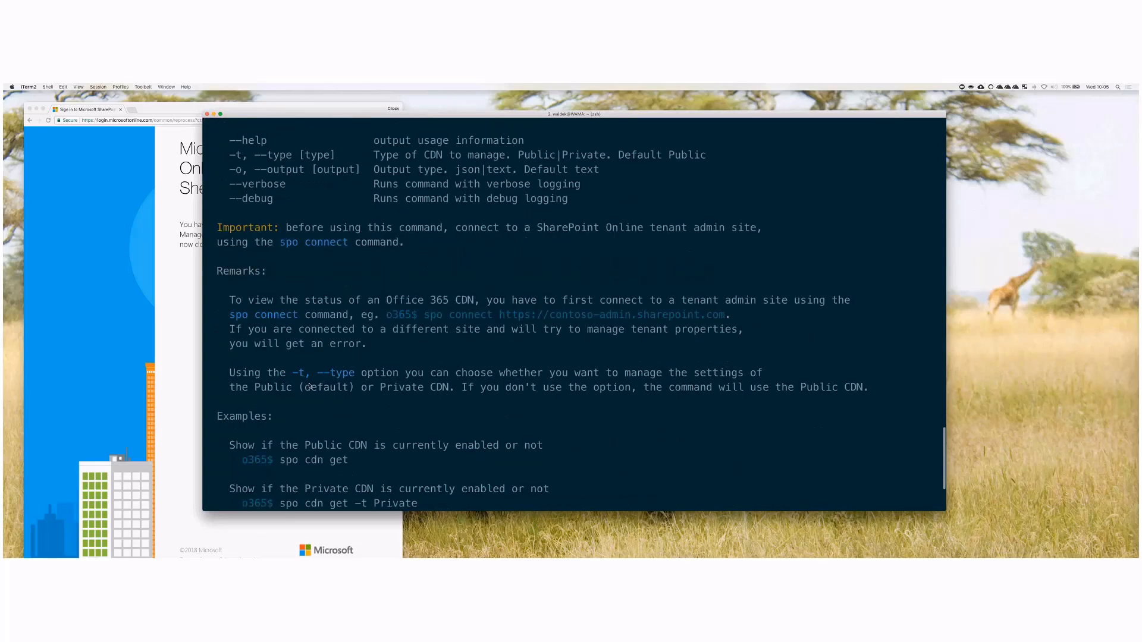
scroll(down, 3)
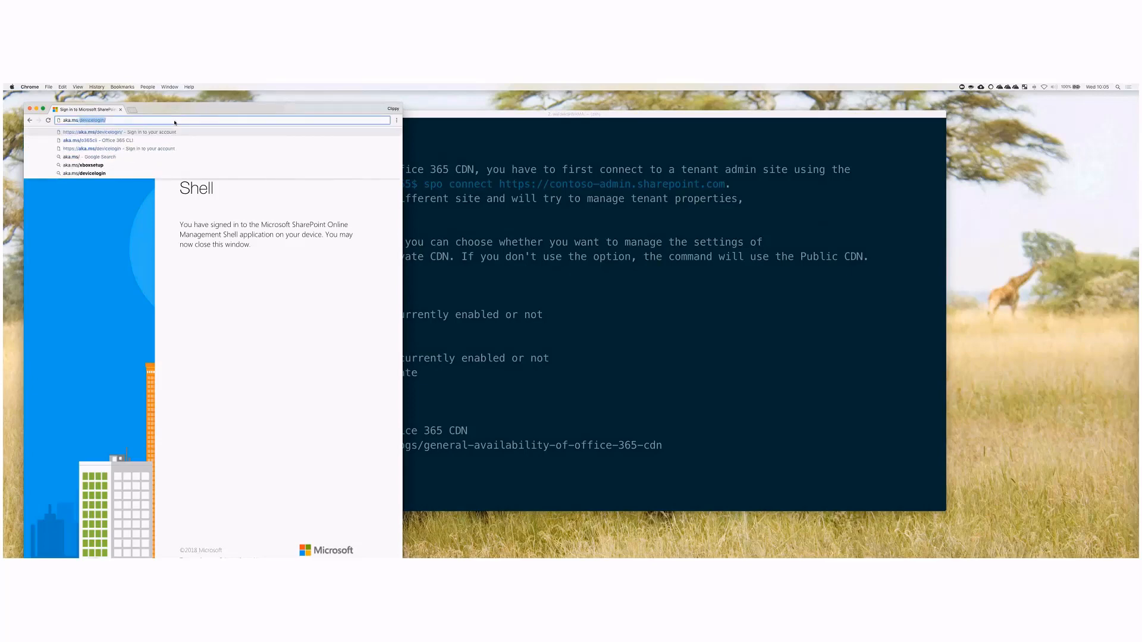
Open the aka.ms/o365cli docs and read the spo connect command page.
text(aka.ms/o365cli)
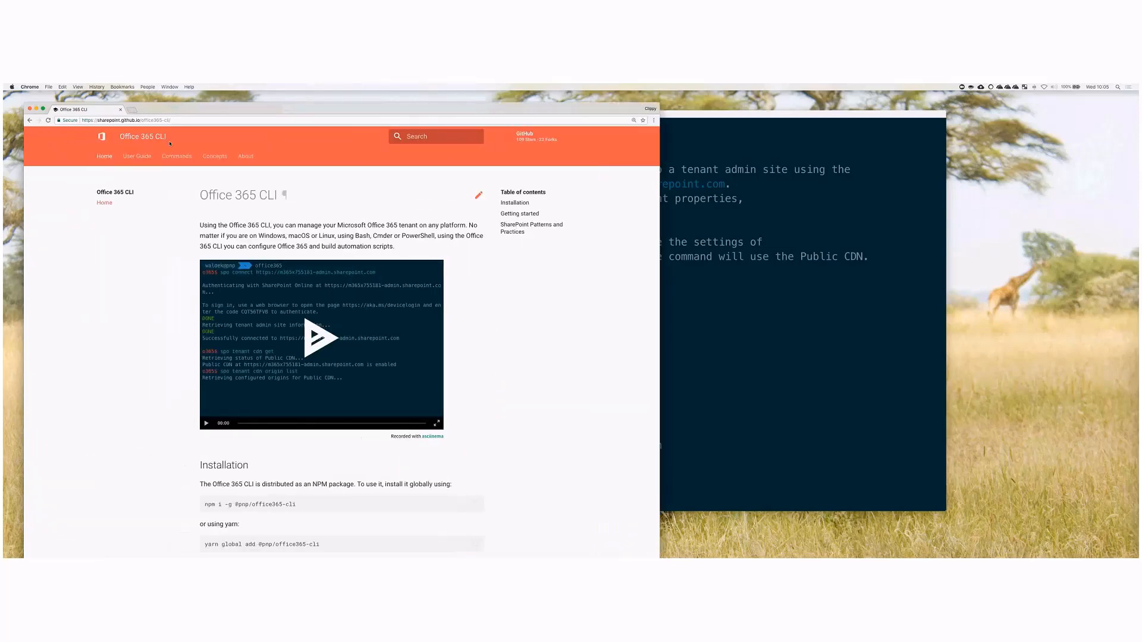
click(176, 156)
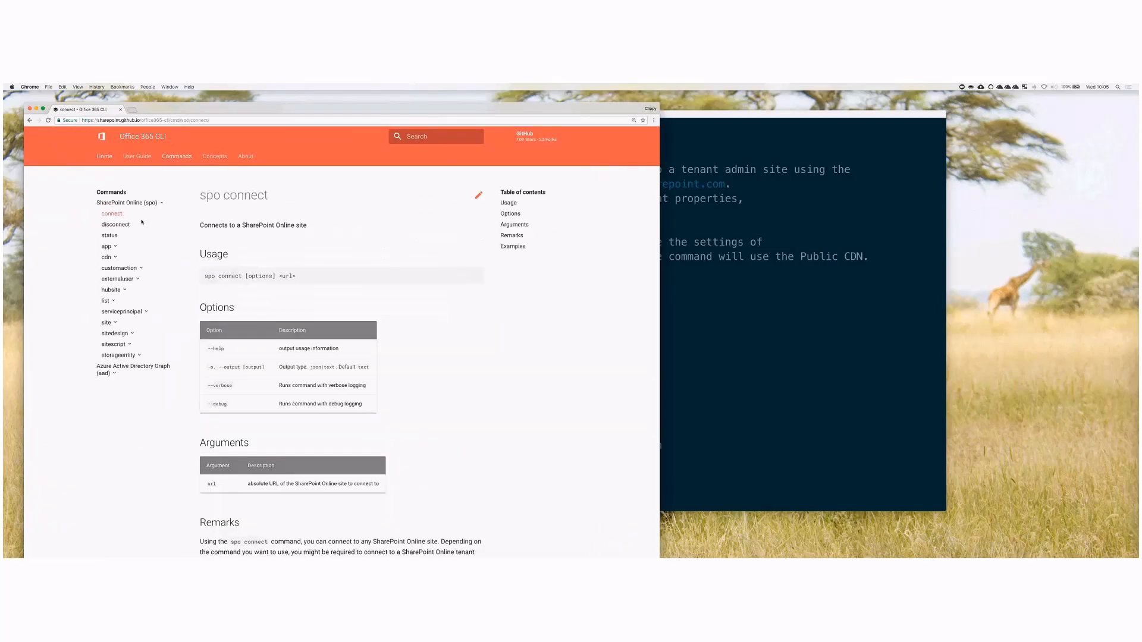
scroll(down, 3)
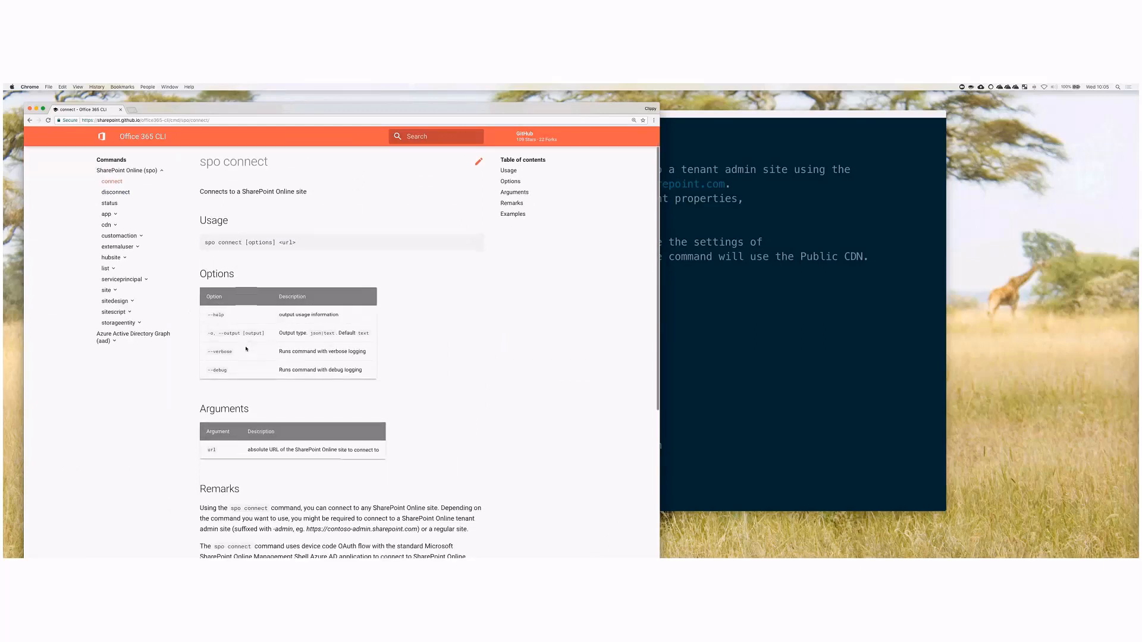
scroll(down, 3)
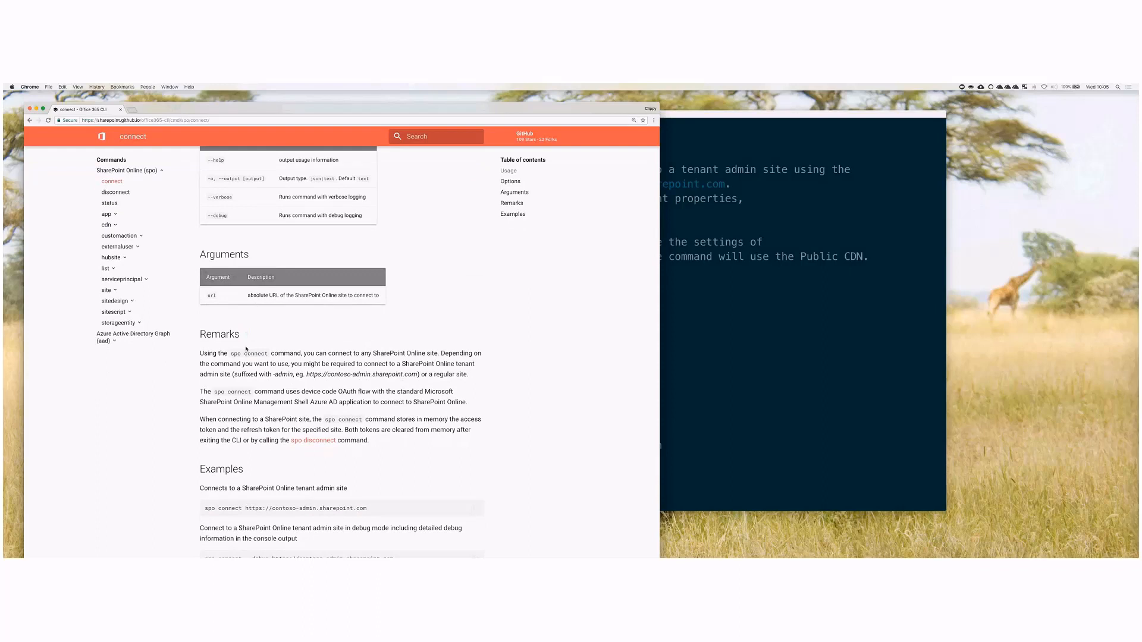
scroll(down, 3)
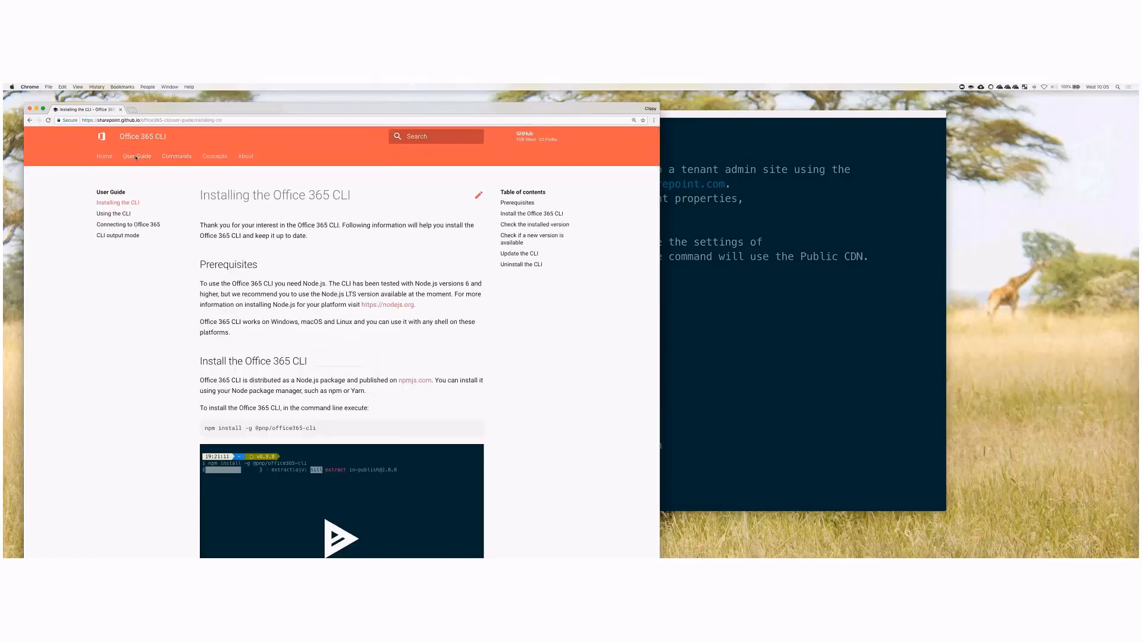
mouse_move(127, 398)
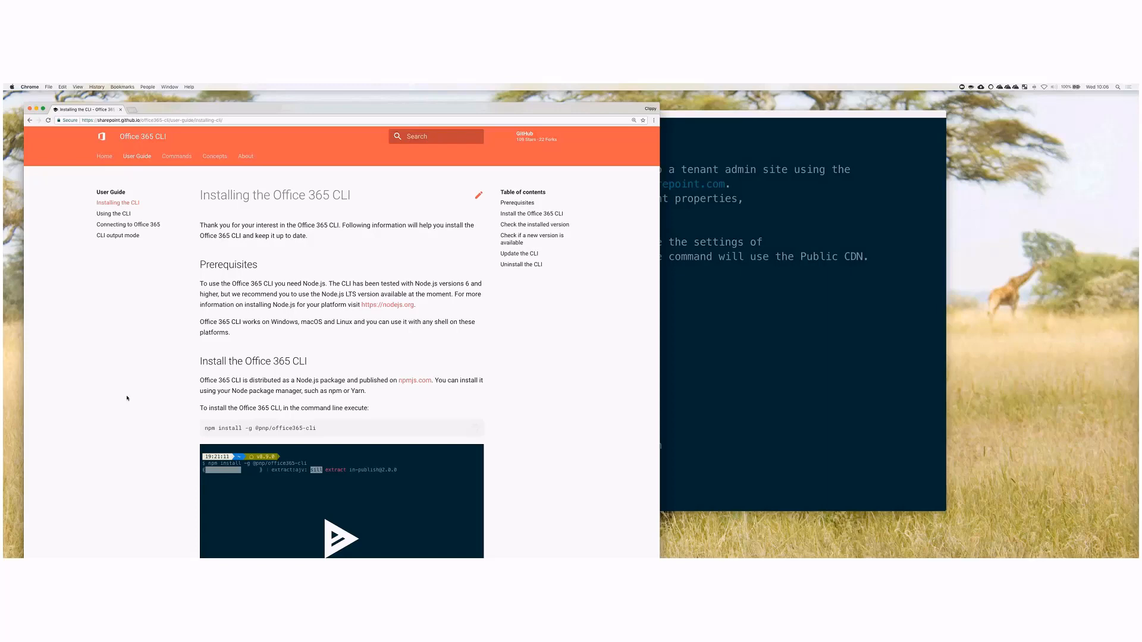
mouse_move(178, 222)
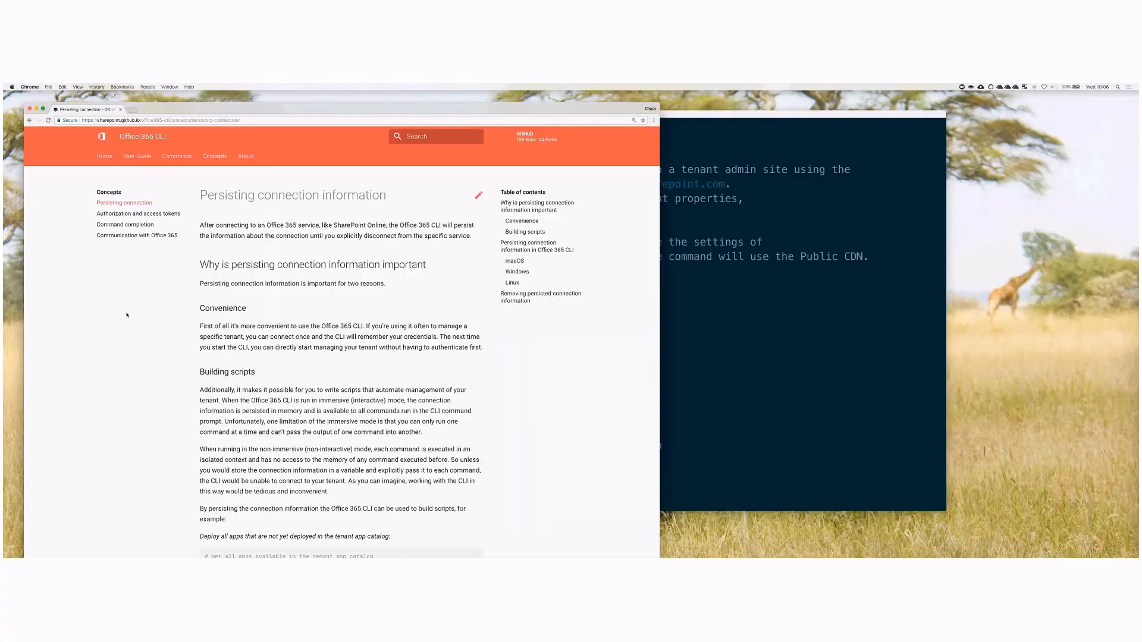
Scroll through the Persisting connection information concepts page in the docs.
scroll(down, 3)
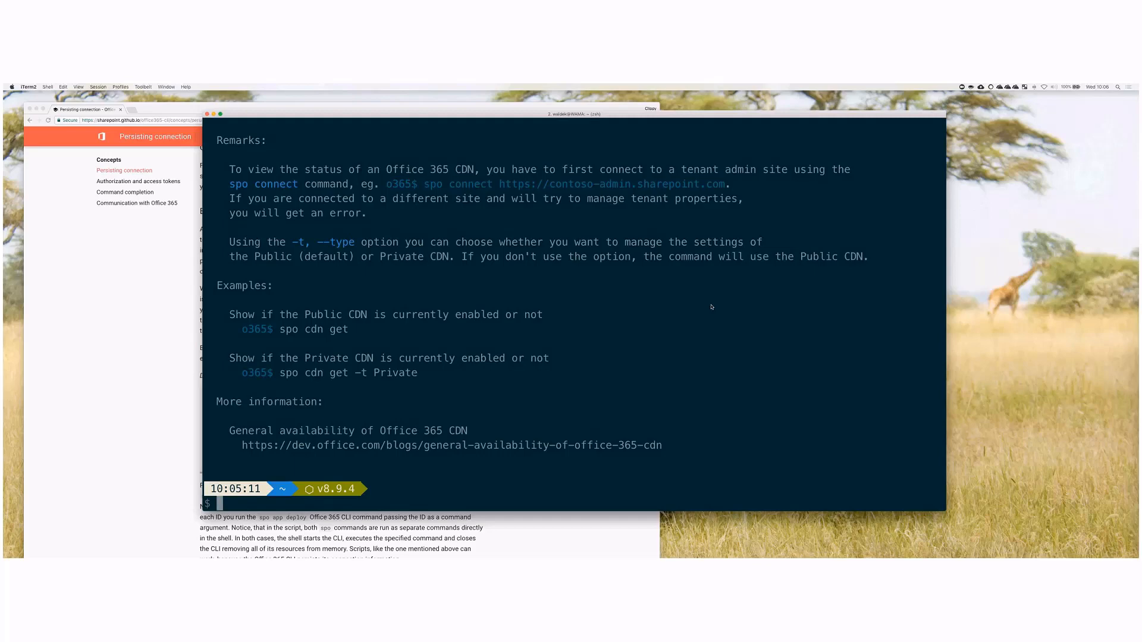
mouse_move(704, 292)
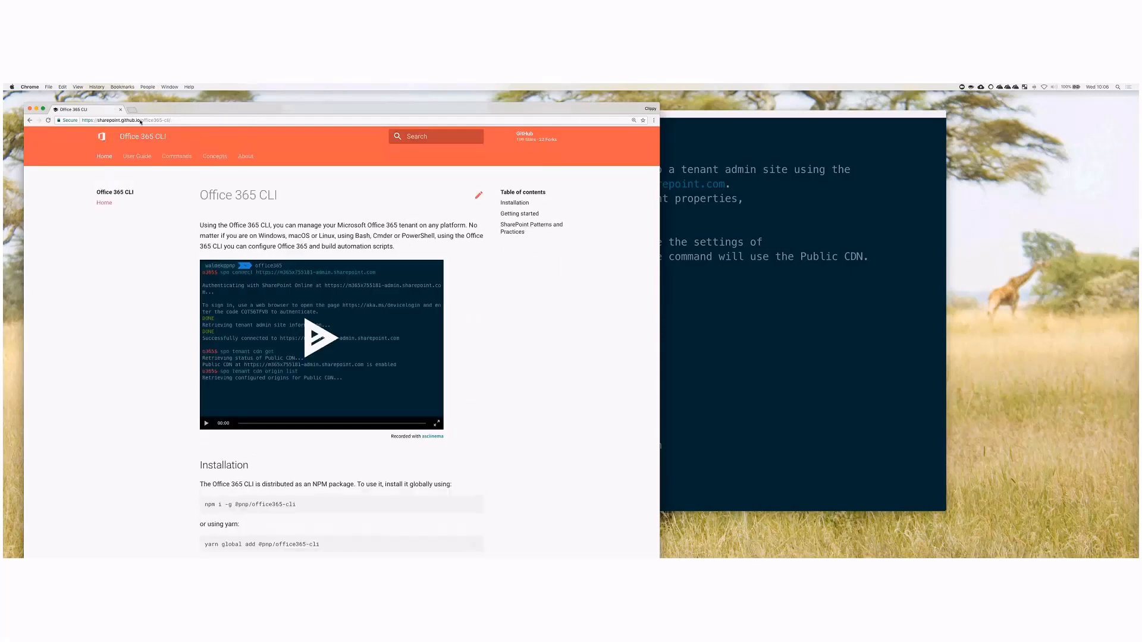
Visit aka.ms/o365cli and follow the header link to the SharePoint/office365-cli GitHub repo.
text(aka.ms/o365cli)
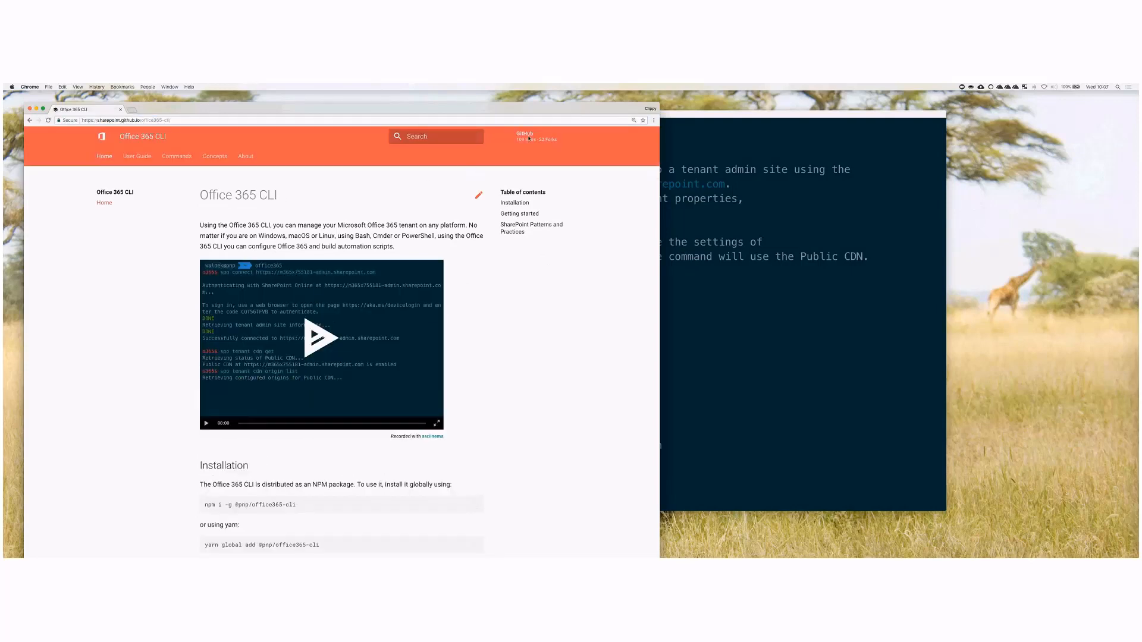
mouse_move(525, 133)
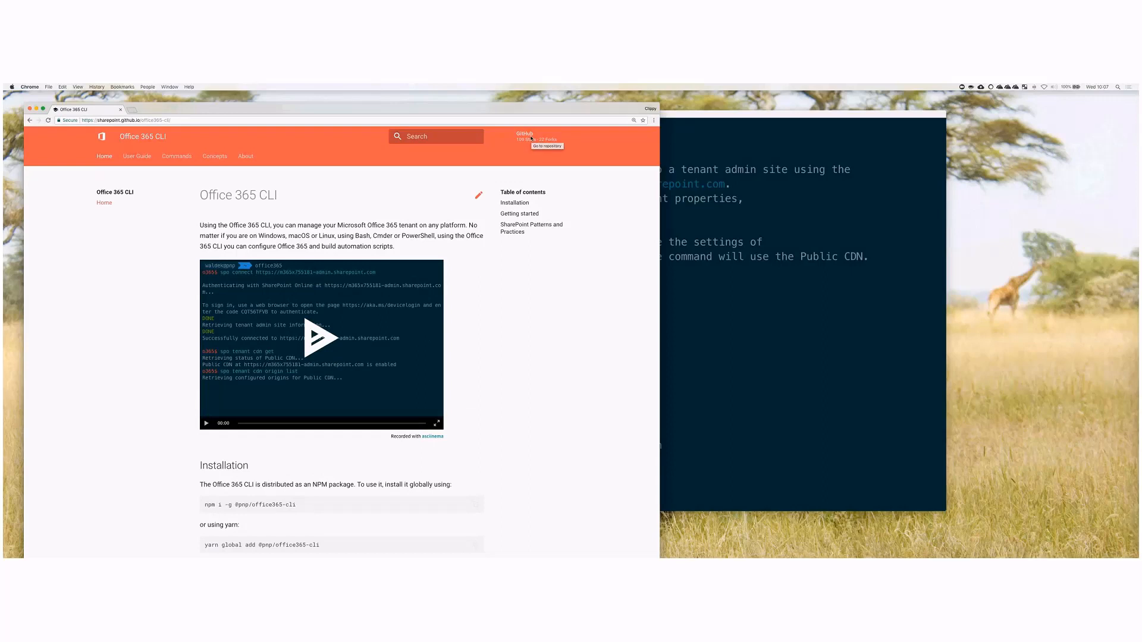
click(546, 146)
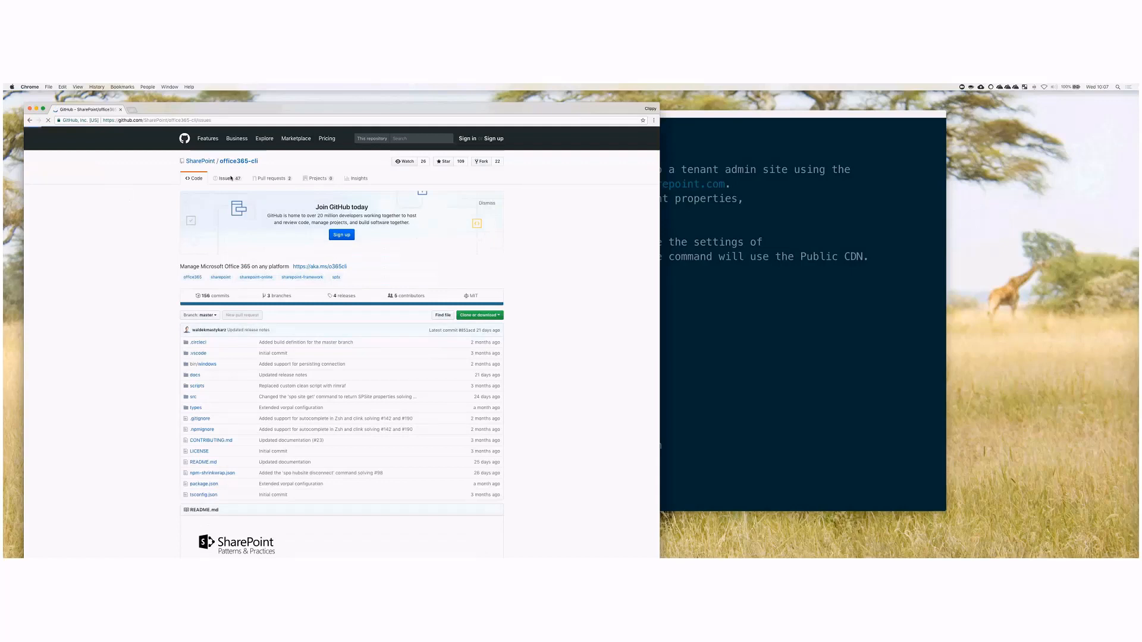
Show the office365-cli repository's Issues list, with 47 open issues.
click(224, 179)
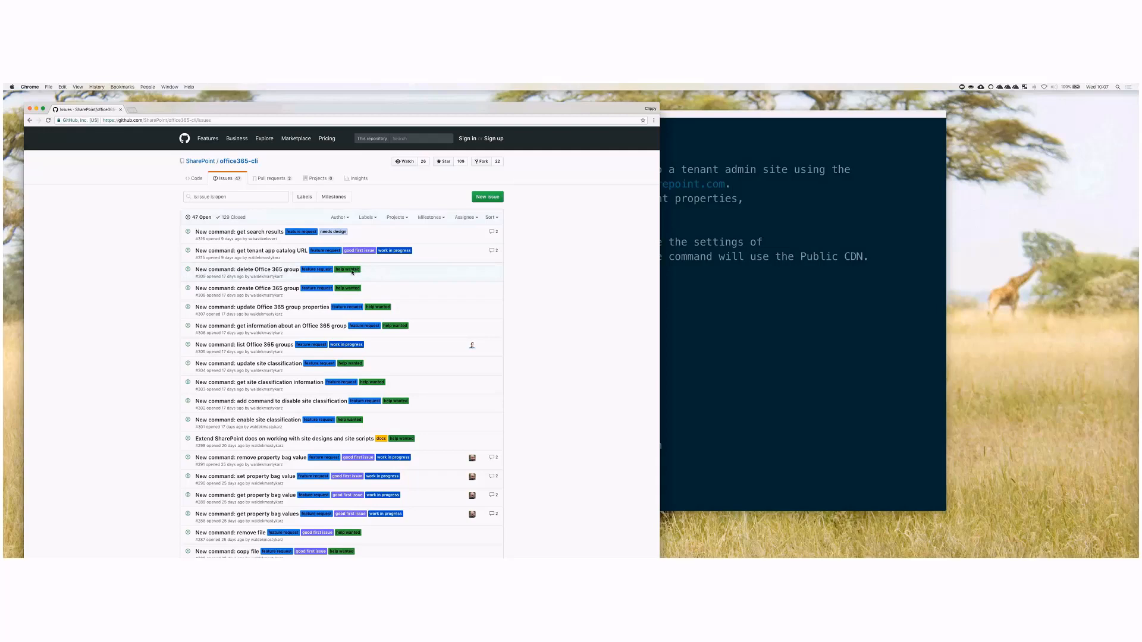
mouse_move(377, 443)
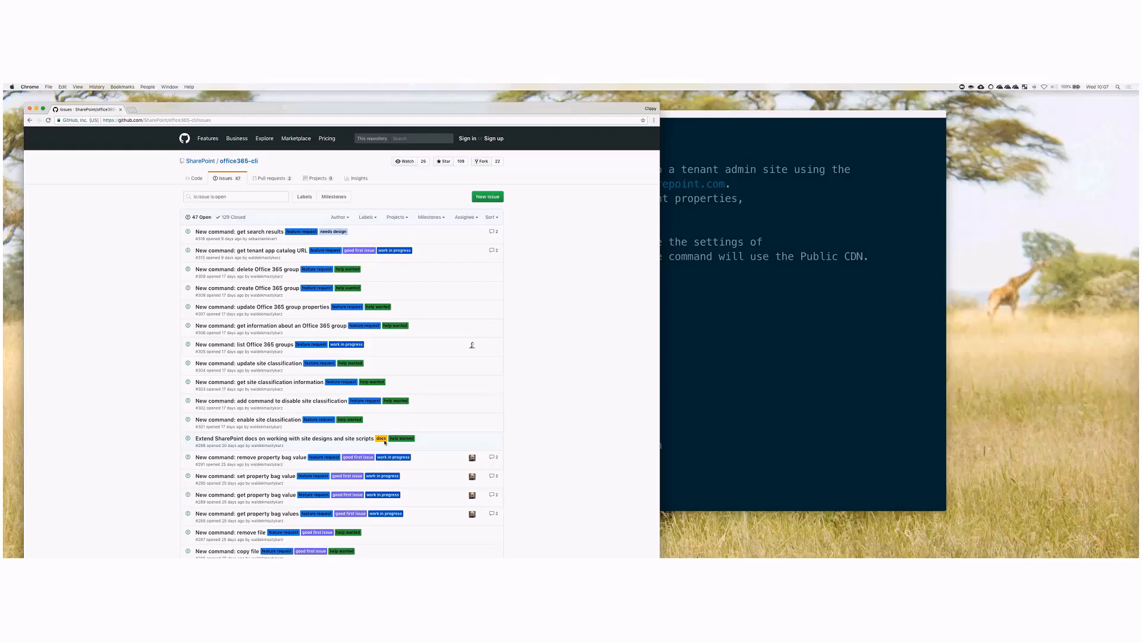
mouse_move(380, 439)
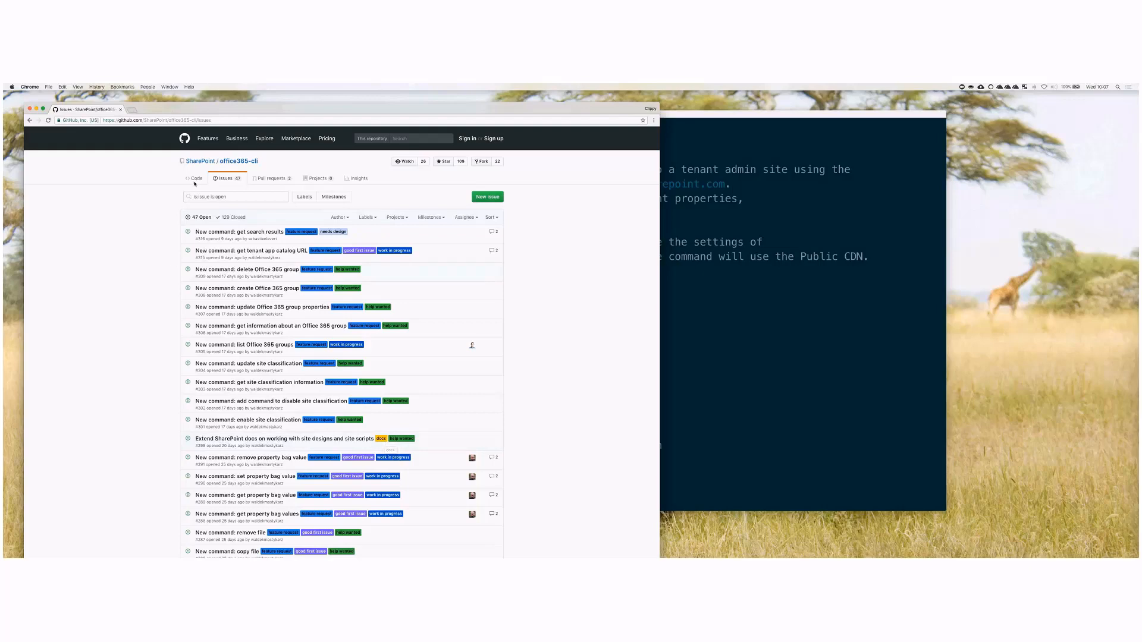
Browse the repository's docs and docs/guides folders, then return to the office365-cli main page.
click(195, 178)
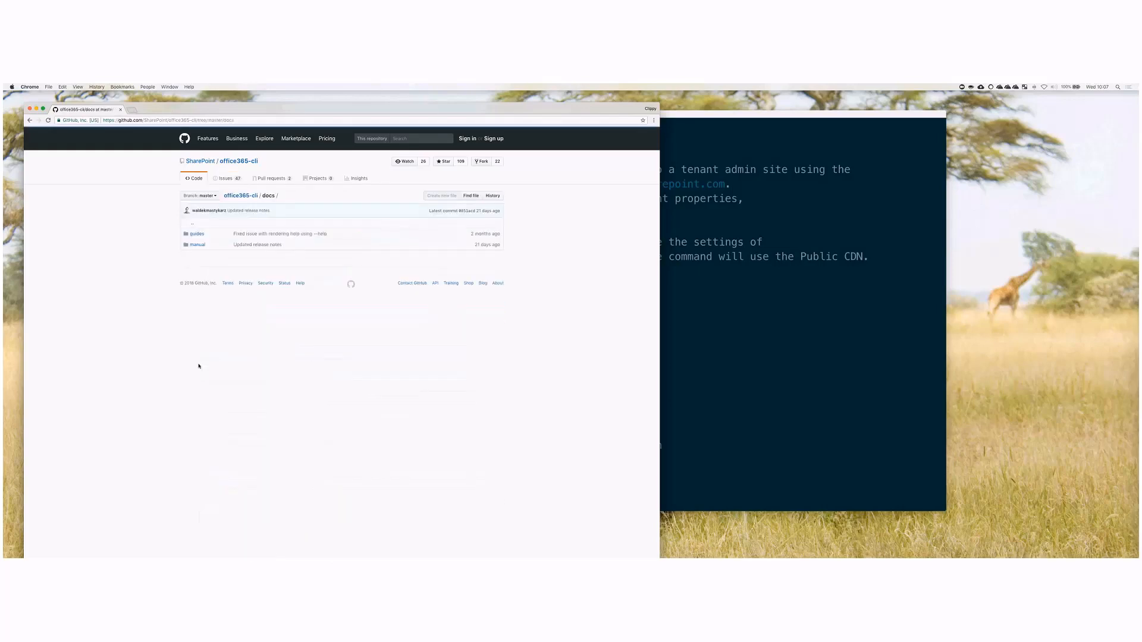
click(196, 234)
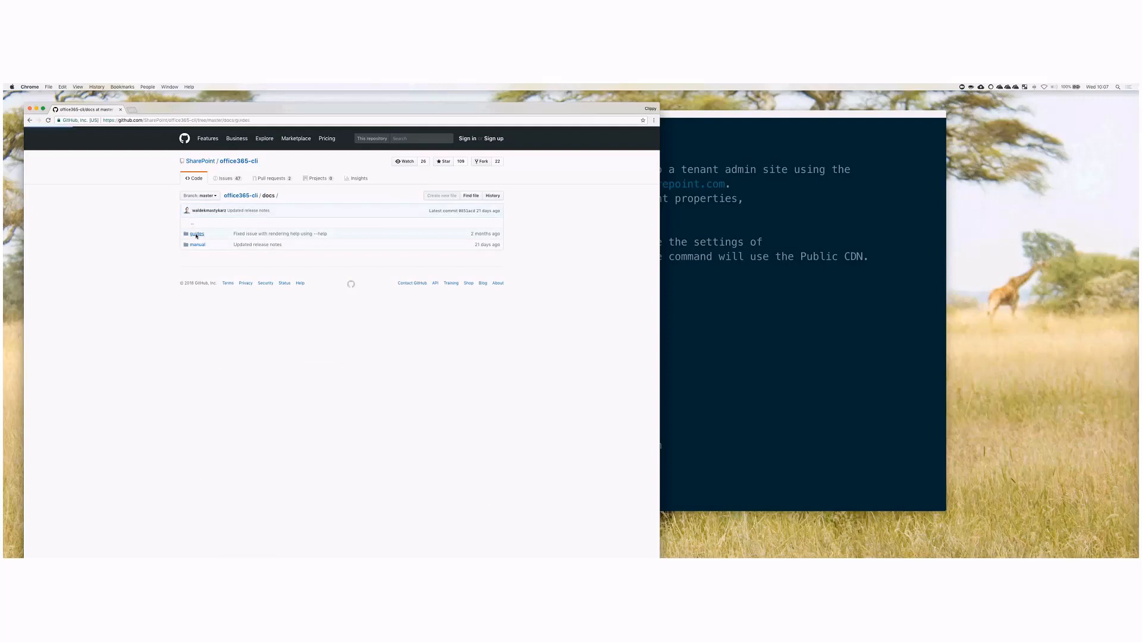
click(197, 234)
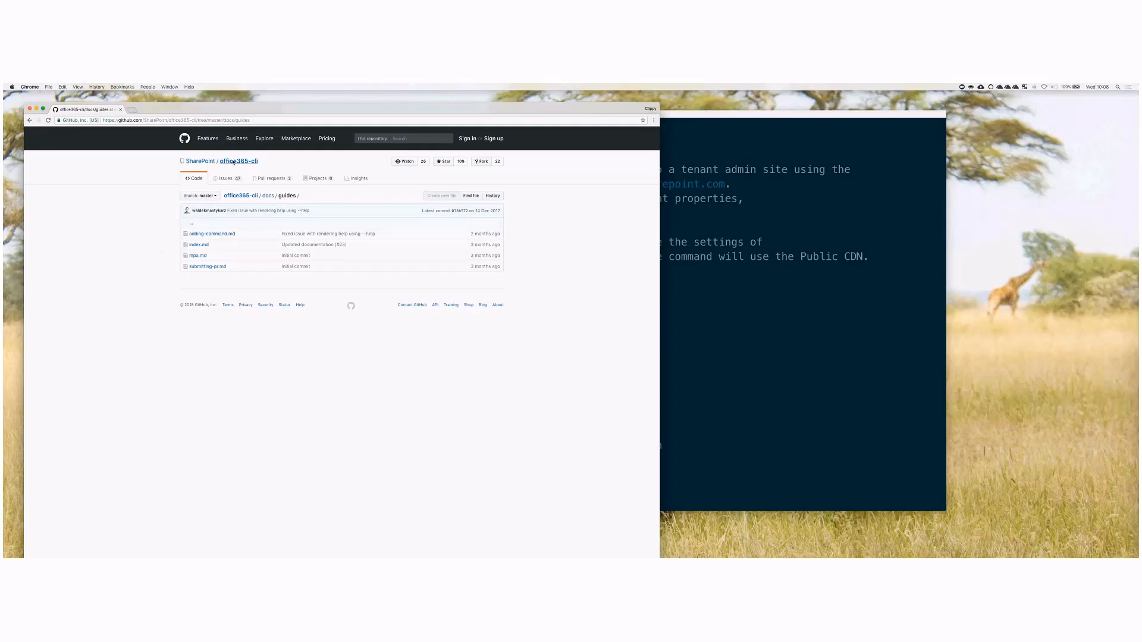
click(239, 161)
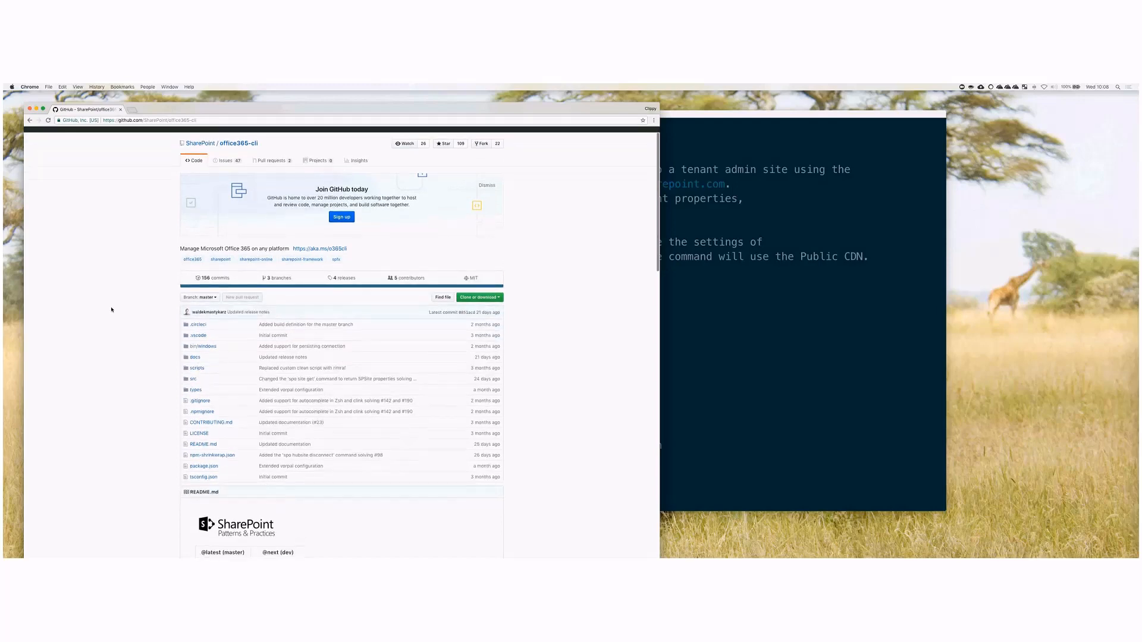
Open the office365-cli/cli Gitter chat room from the README's join-chat badge.
scroll(down, 3)
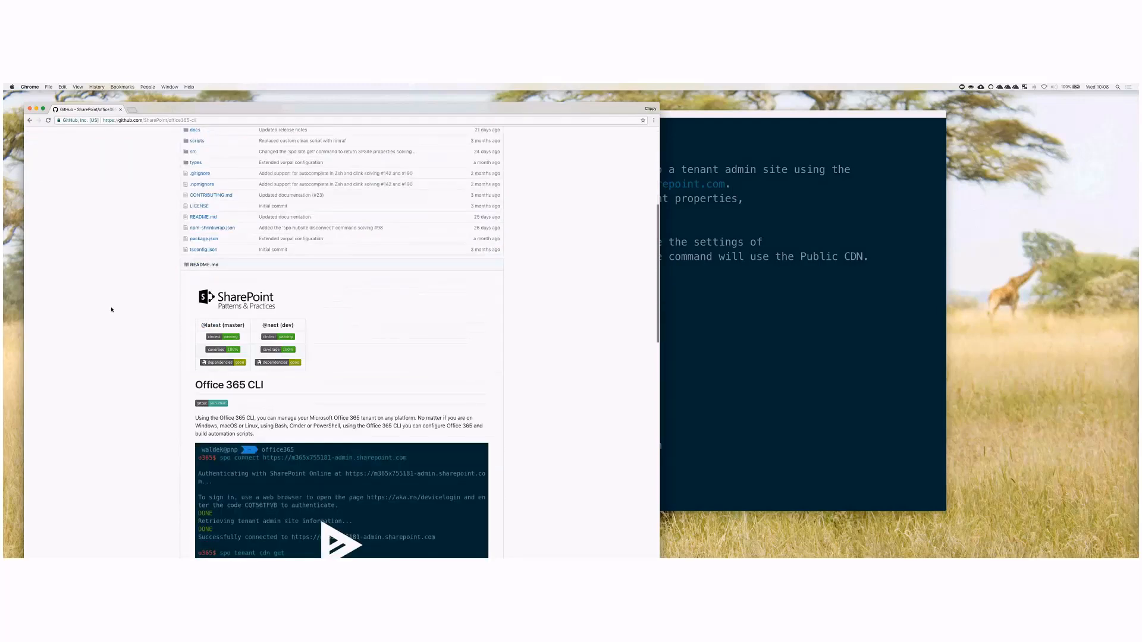
scroll(down, 3)
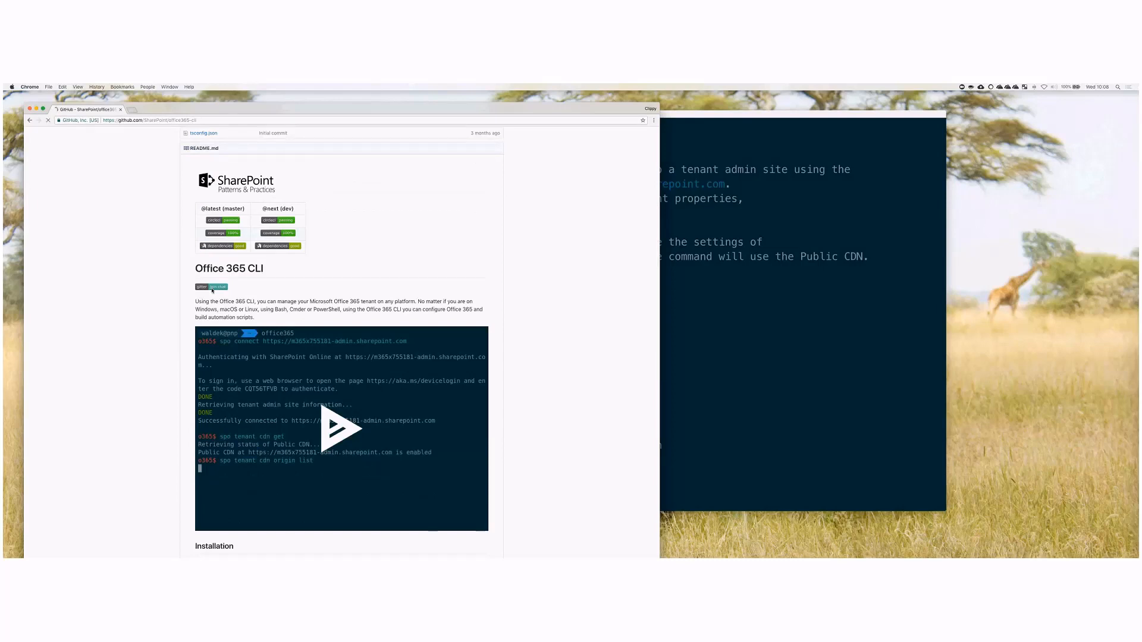
click(211, 286)
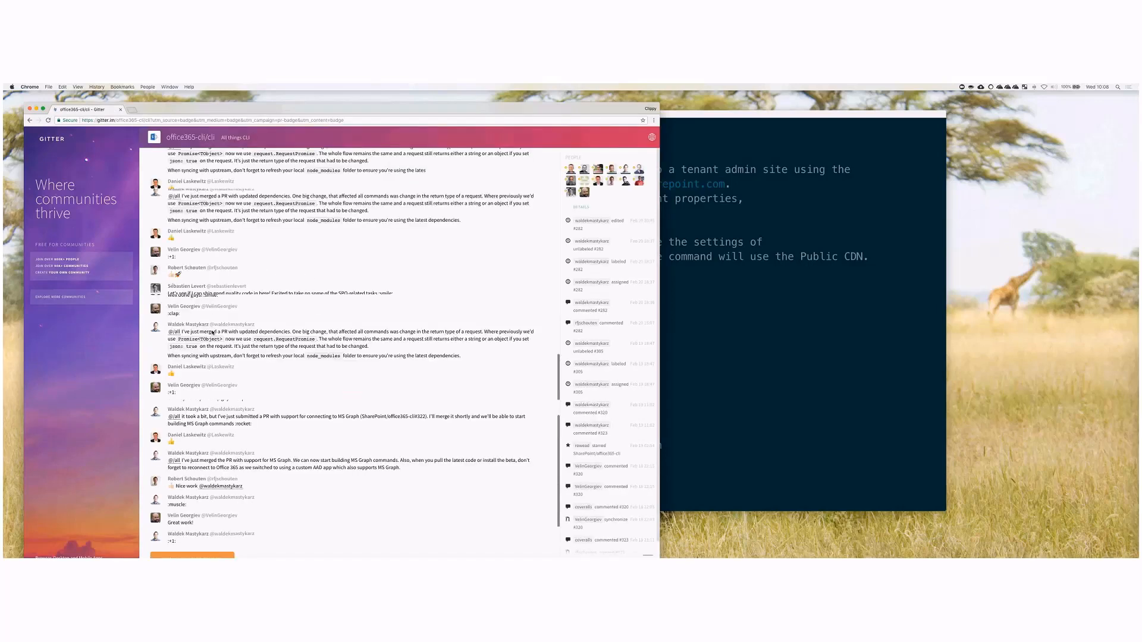
scroll(down, 3)
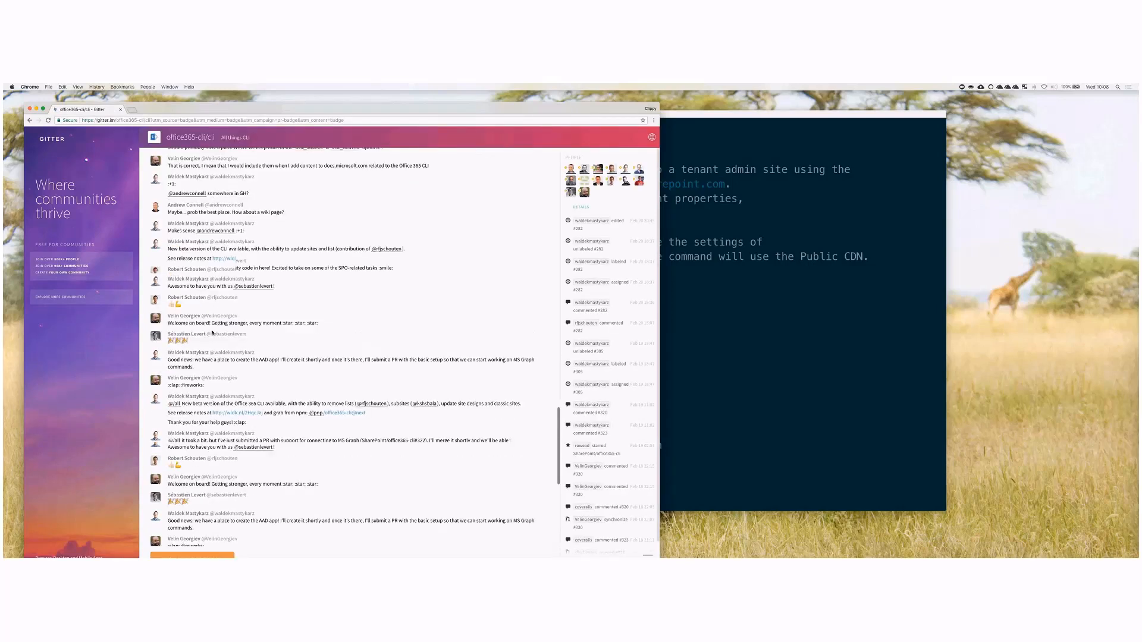
scroll(down, 3)
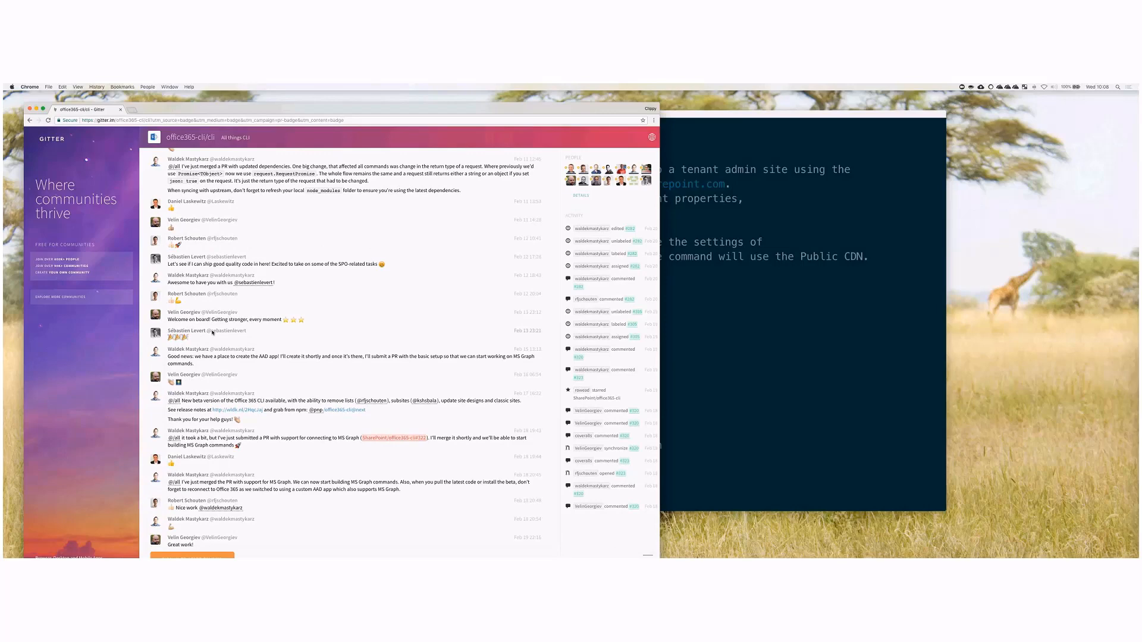
scroll(down, 3)
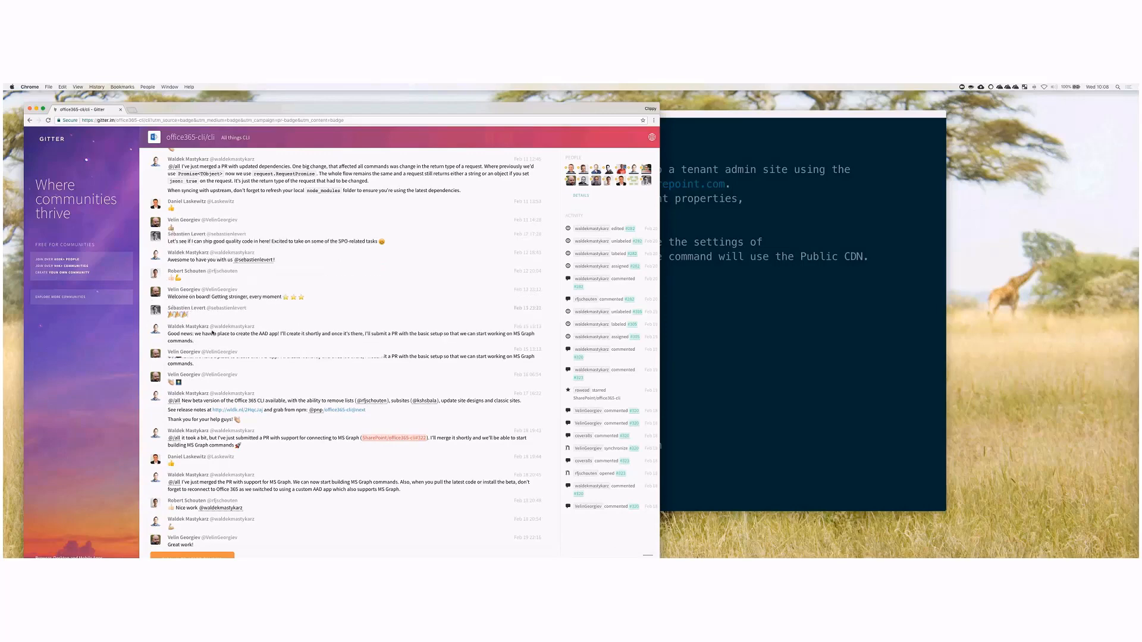
scroll(down, 3)
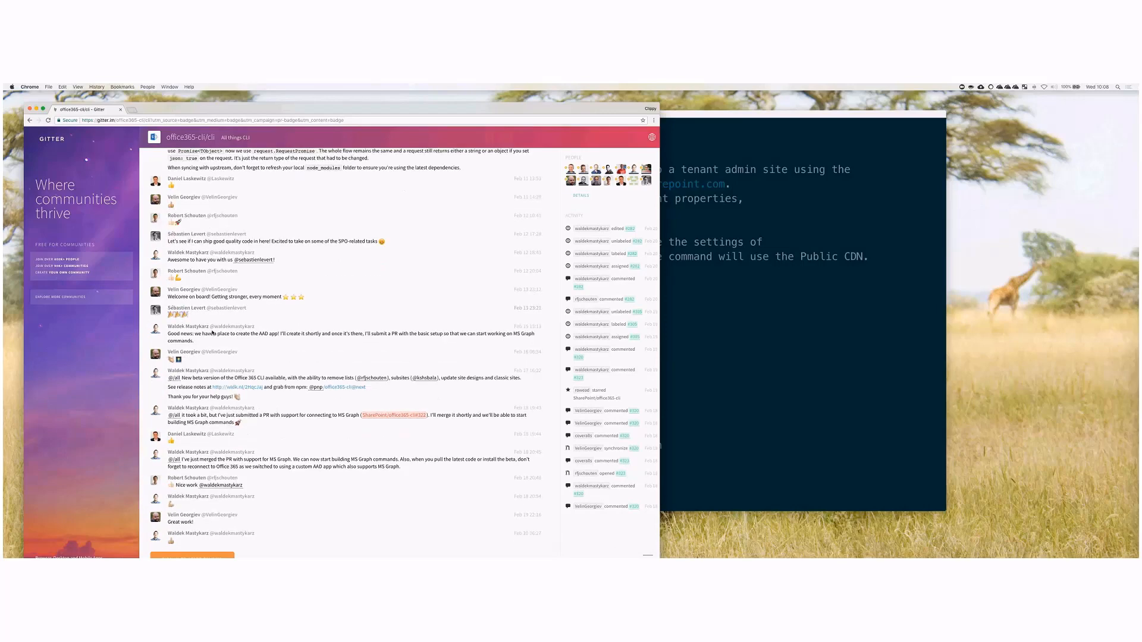